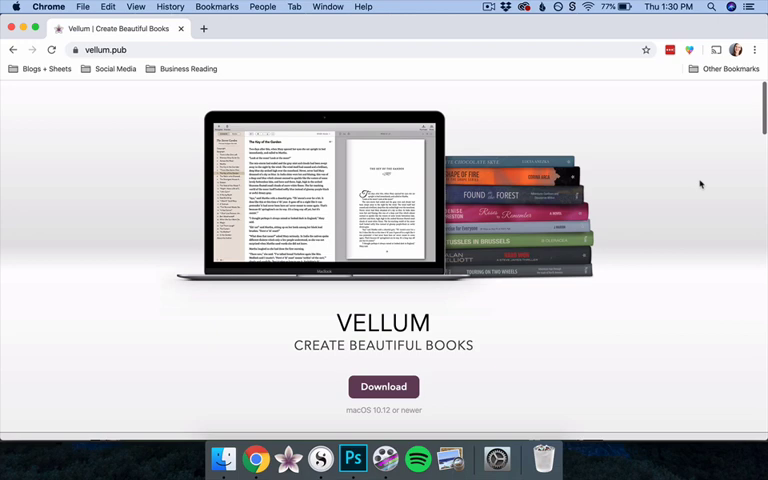
# - Review the welcome window and look through its options before importing
pyautogui.scroll(-3)
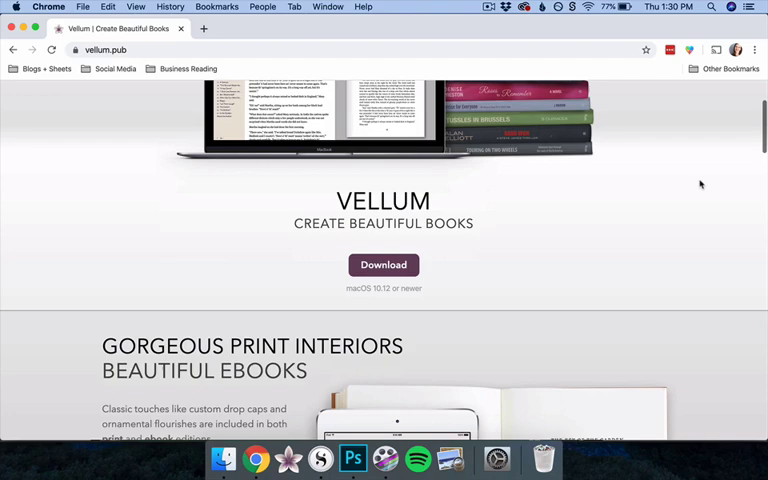
pyautogui.scroll(-3)
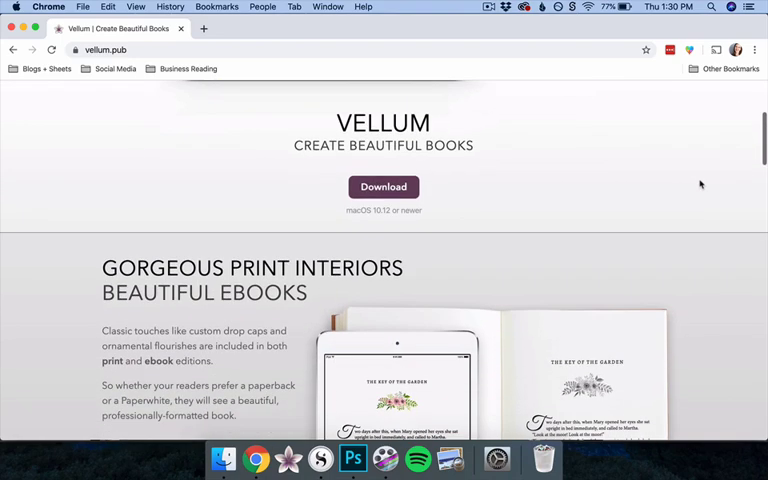
pyautogui.scroll(-3)
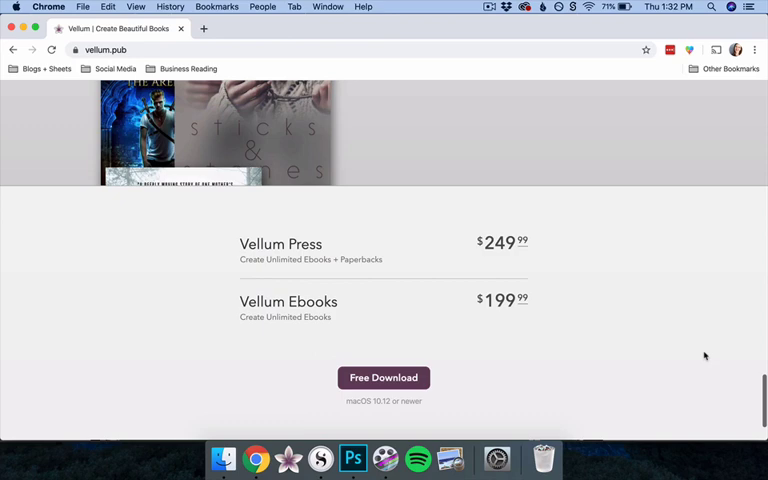
pyautogui.click(384, 376)
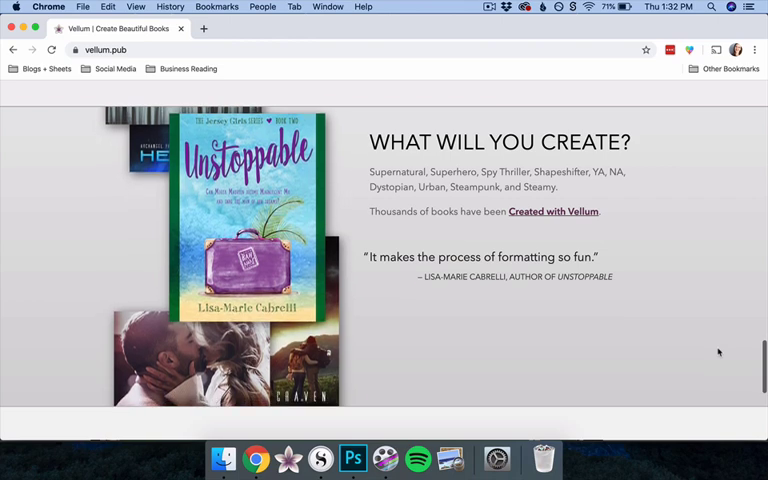
pyautogui.scroll(-3)
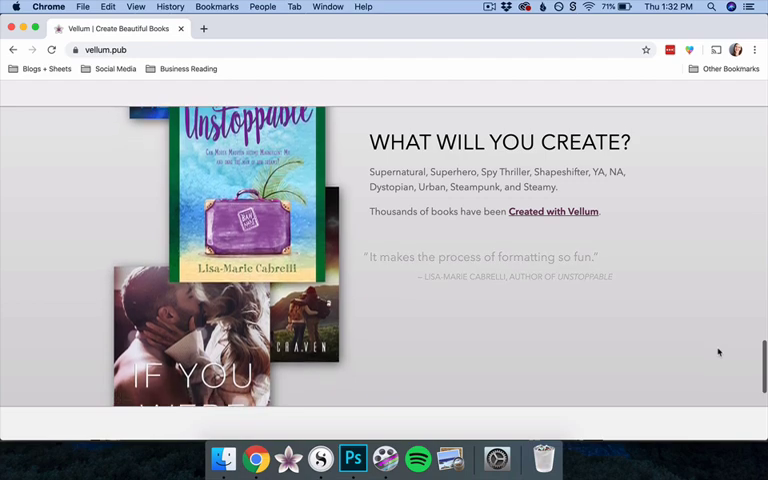
pyautogui.scroll(-3)
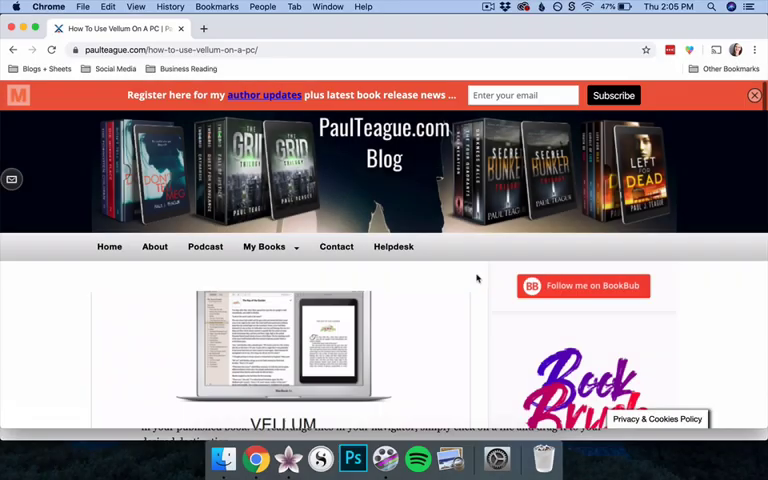
pyautogui.scroll(-3)
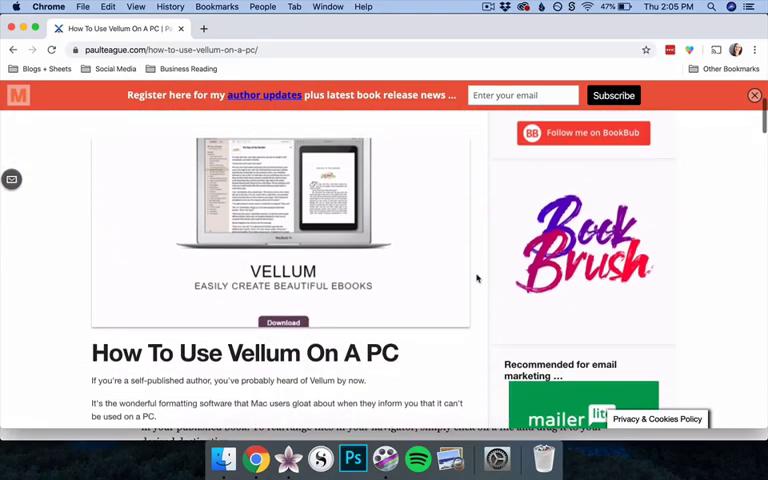
pyautogui.scroll(-3)
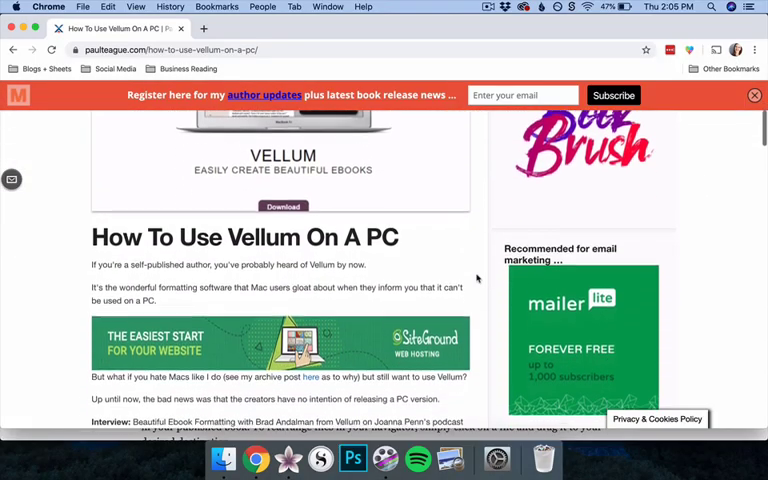
pyautogui.scroll(-3)
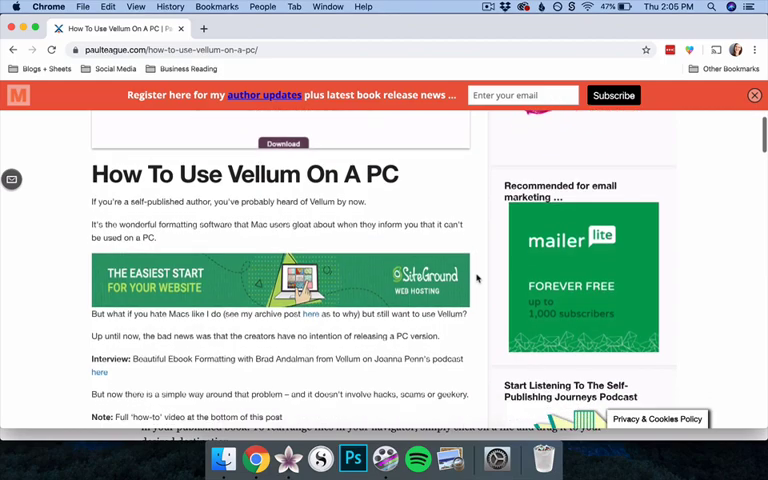
pyautogui.scroll(-3)
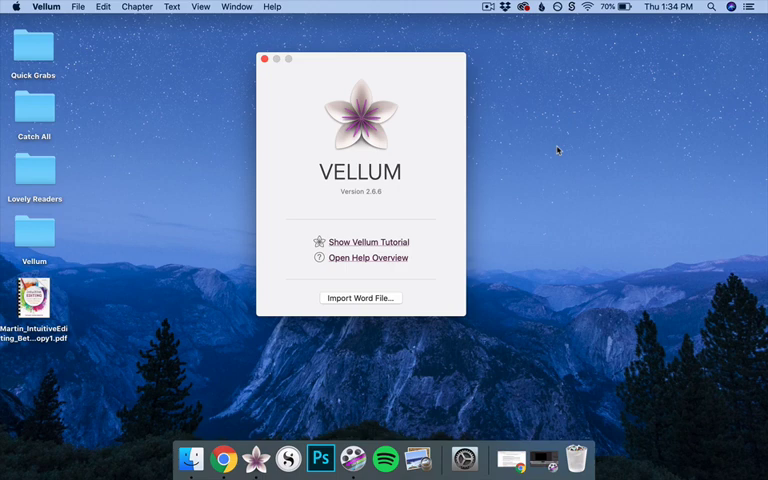
pyautogui.moveTo(384, 280)
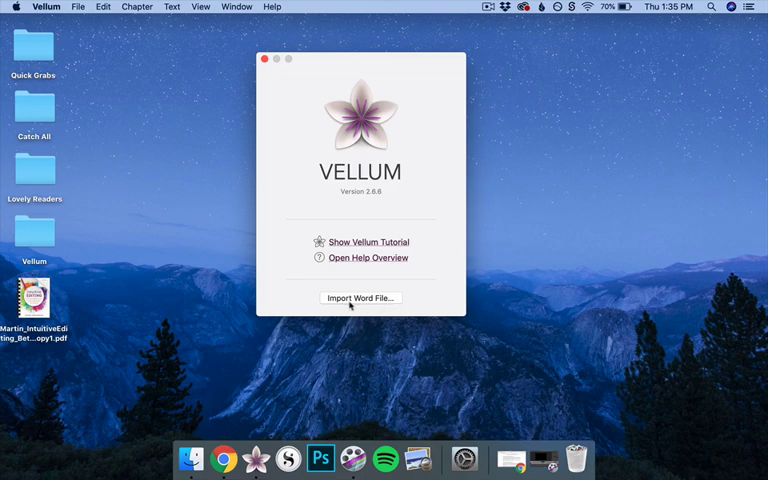
# - Start a Word-file import and select the Lady Legacy manuscript in the Vellum folder
pyautogui.click(360, 298)
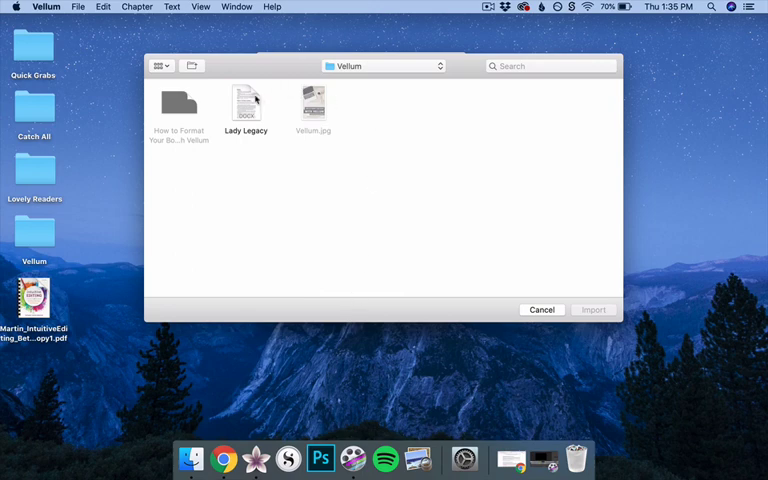
pyautogui.click(246, 104)
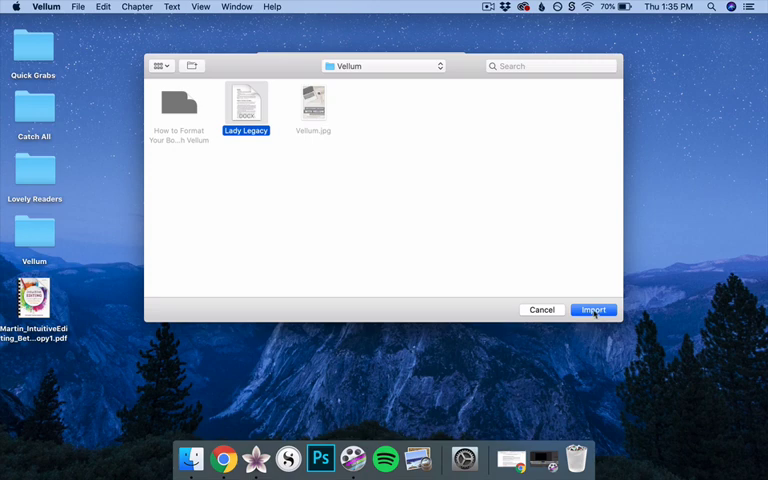
pyautogui.moveTo(600, 316)
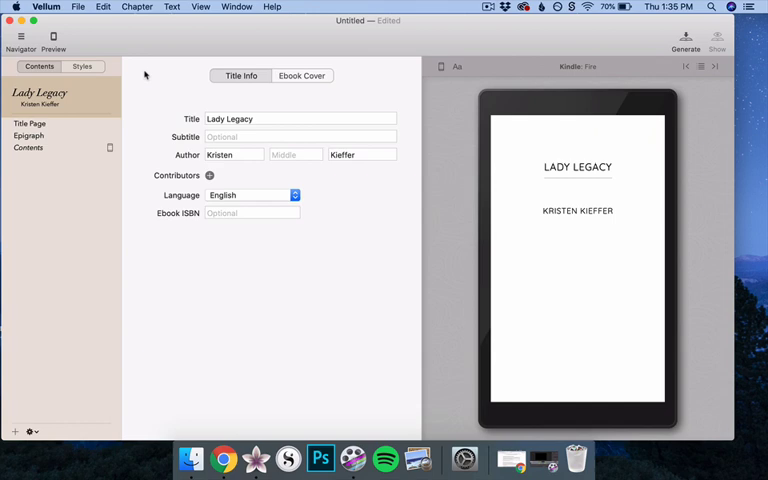
pyautogui.click(76, 8)
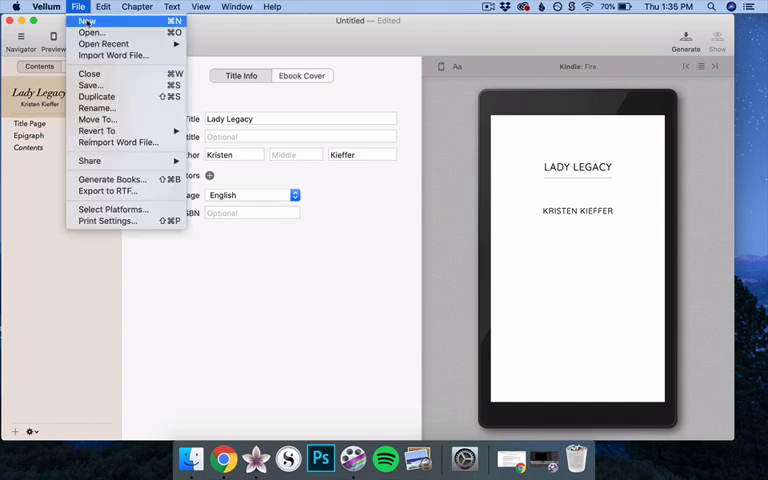
pyautogui.click(86, 22)
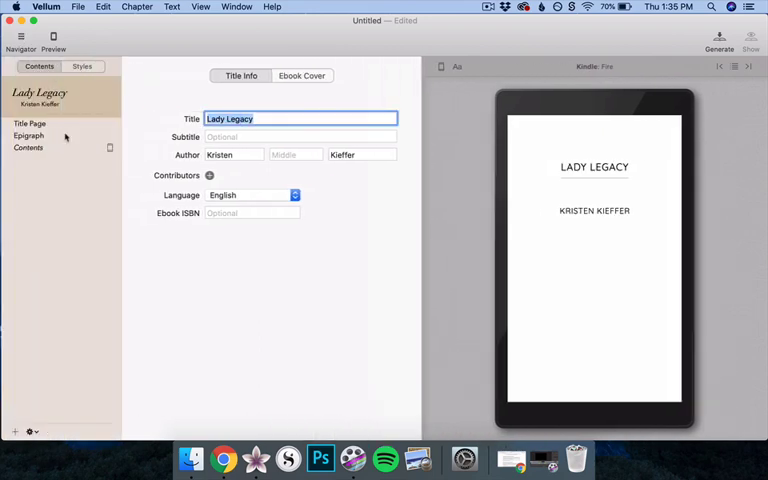
pyautogui.click(82, 66)
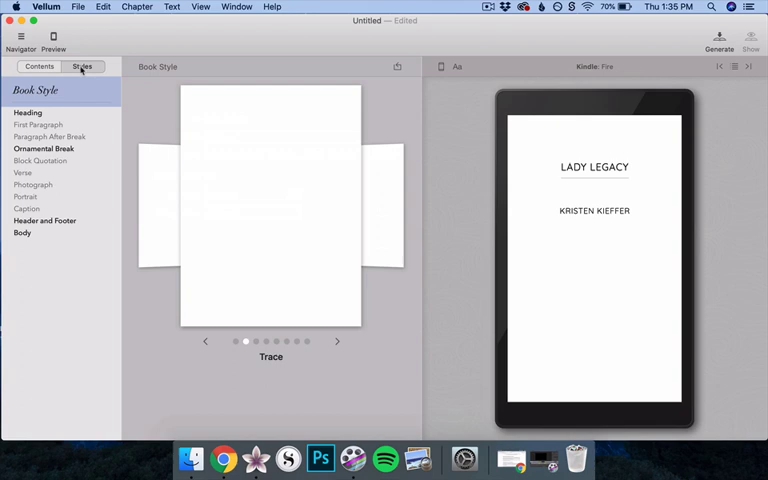
pyautogui.click(40, 66)
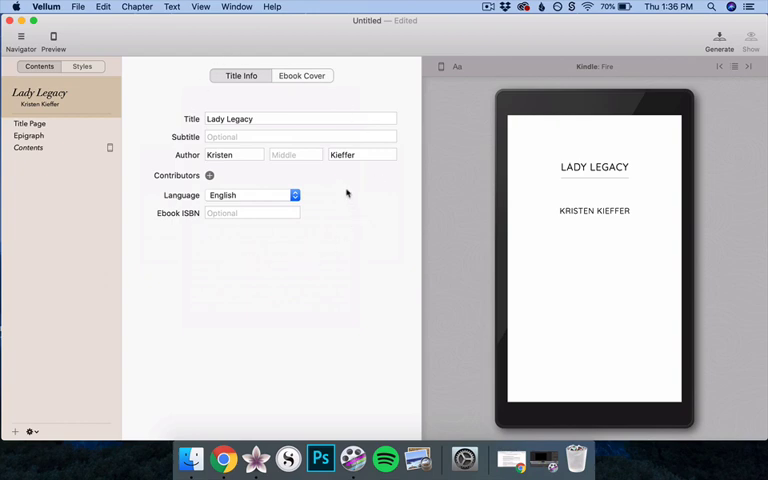
pyautogui.moveTo(664, 156)
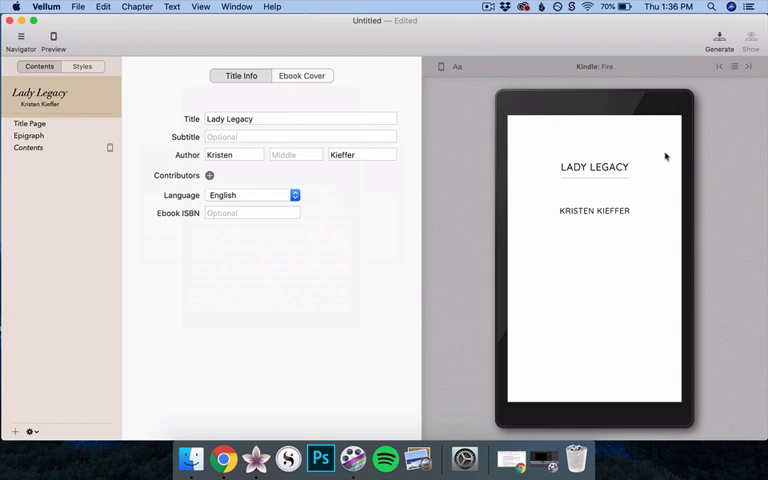
pyautogui.moveTo(636, 78)
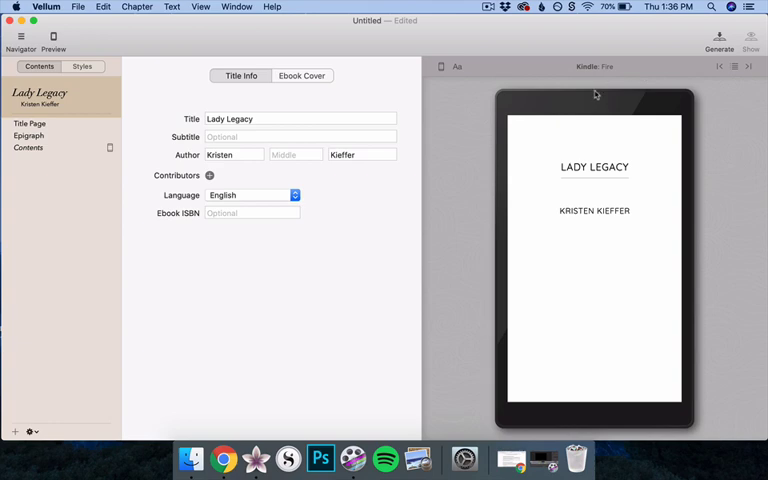
pyautogui.moveTo(348, 252)
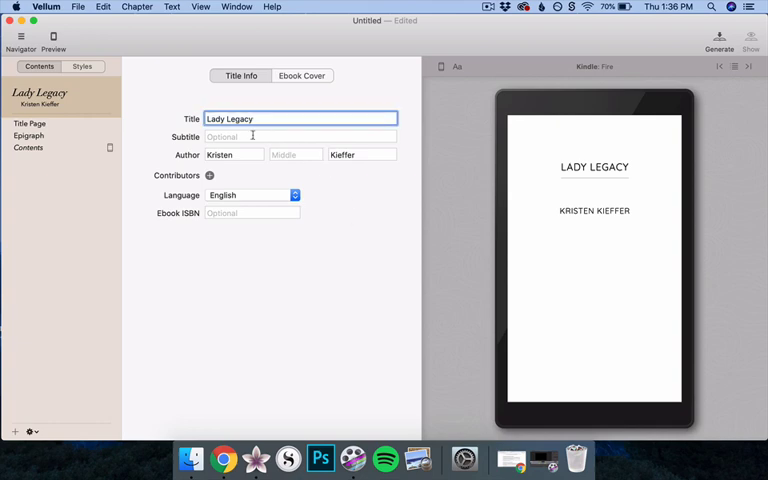
pyautogui.click(300, 136)
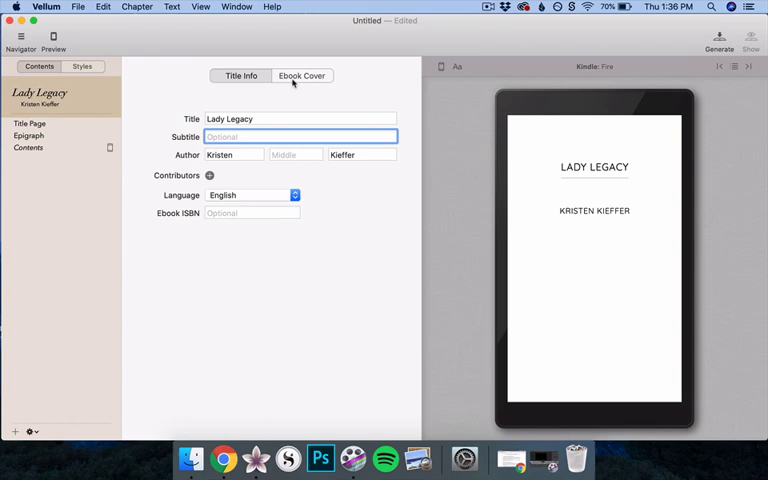
pyautogui.click(300, 76)
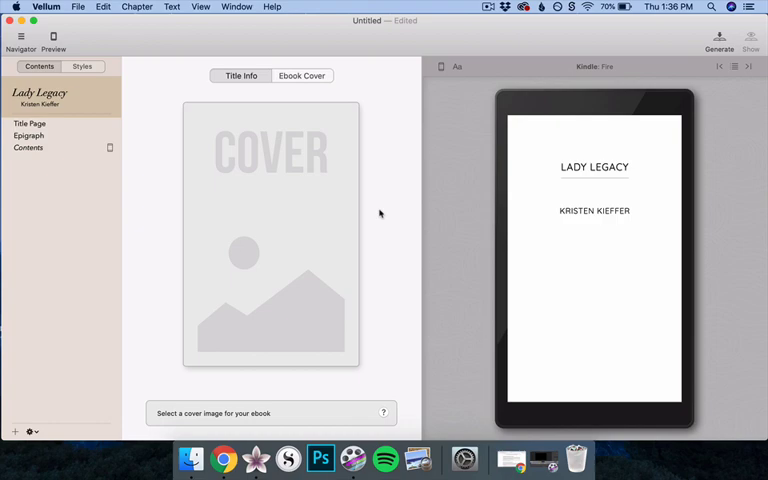
pyautogui.click(240, 76)
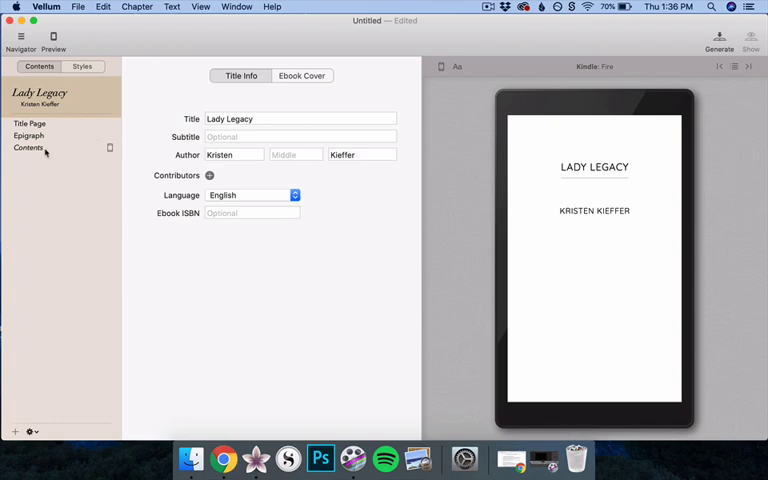
pyautogui.moveTo(36, 204)
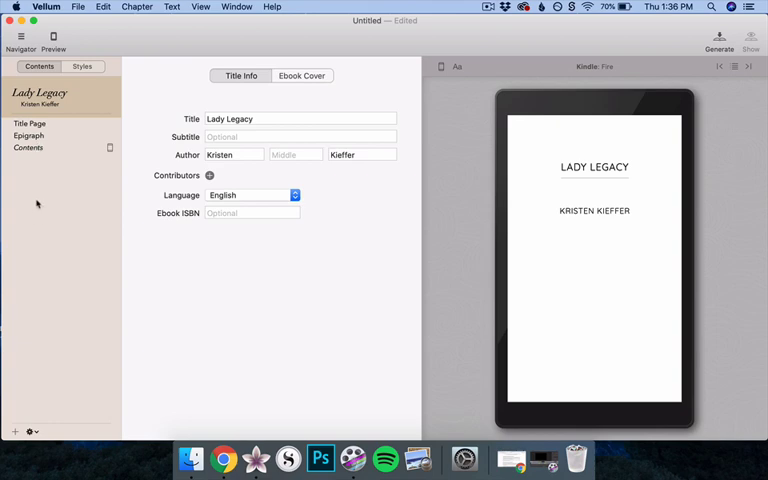
pyautogui.moveTo(36, 188)
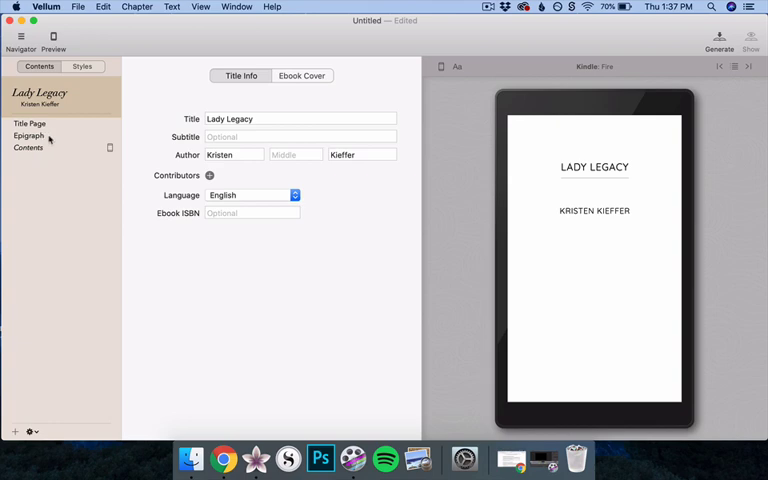
# - From the Epigraph text, split the chapter body off into its own Chapter 1
pyautogui.click(28, 136)
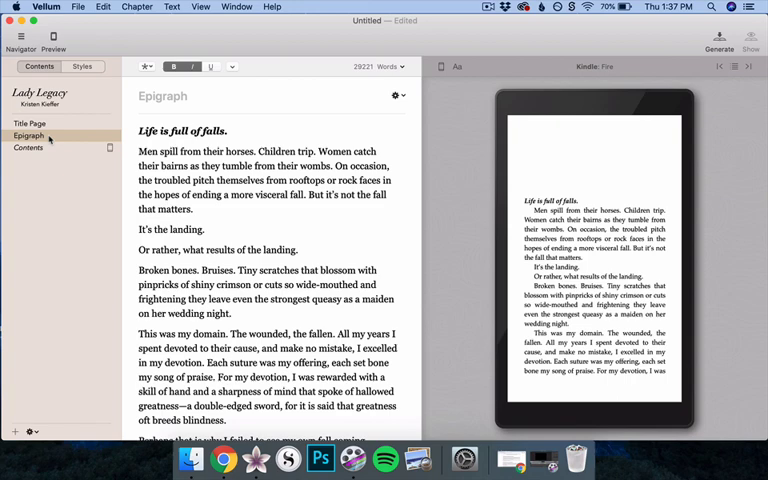
pyautogui.scroll(-3)
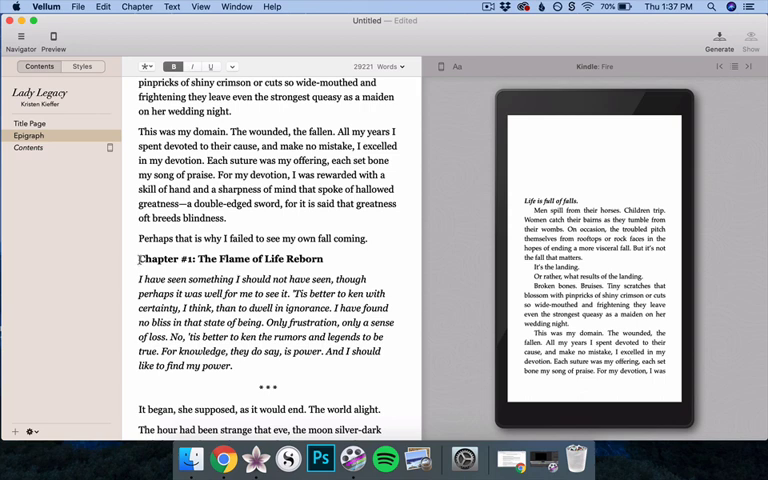
pyautogui.click(136, 8)
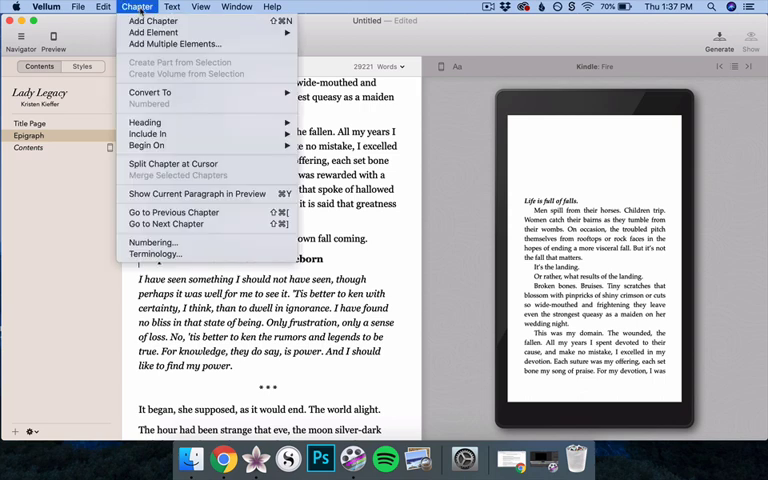
pyautogui.moveTo(172, 164)
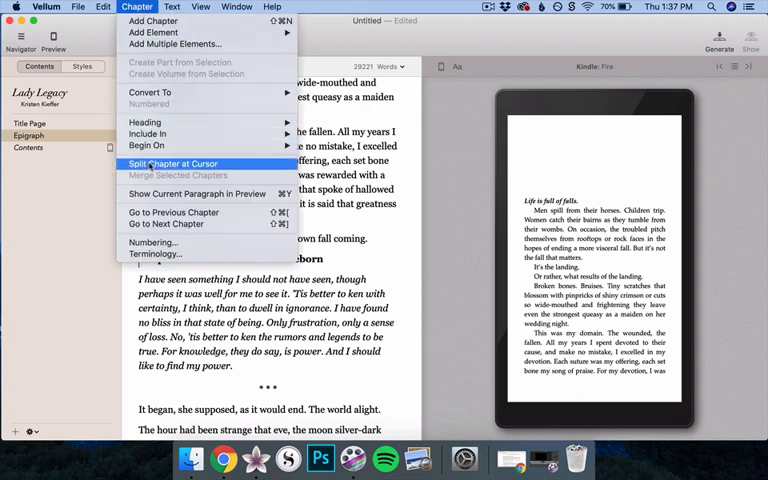
pyautogui.click(172, 164)
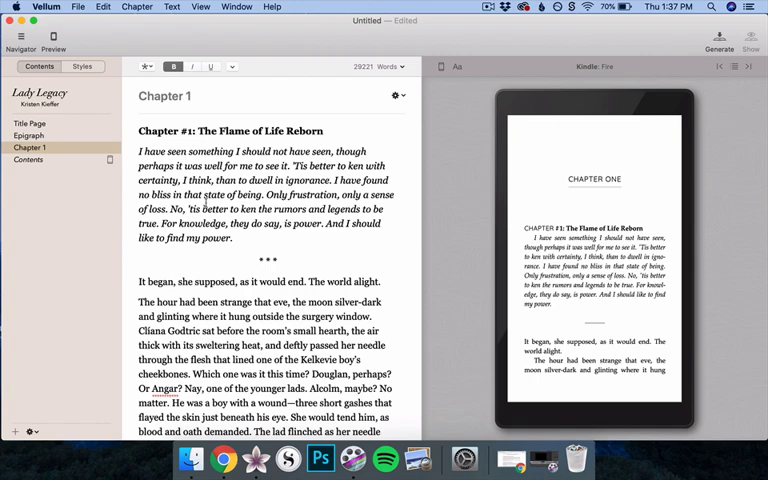
# - Read through Chapter 1 to the Chapter #2: A Feather For Each Art heading and mark the split point there
pyautogui.scroll(-3)
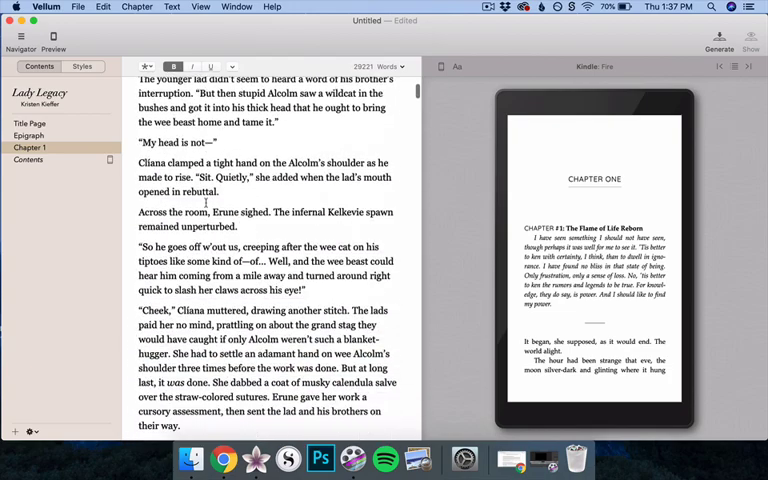
pyautogui.scroll(-3)
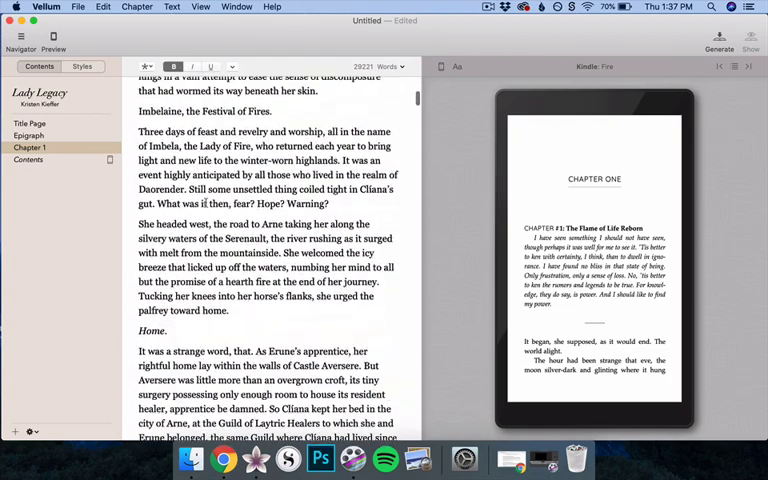
pyautogui.click(28, 136)
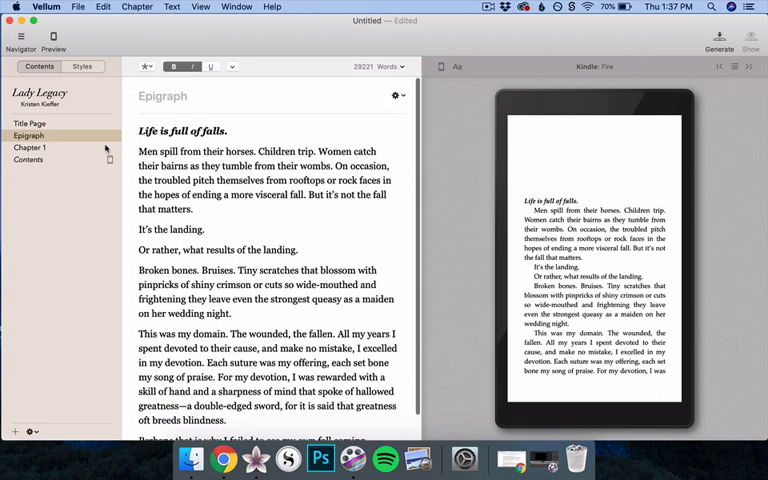
pyautogui.click(28, 148)
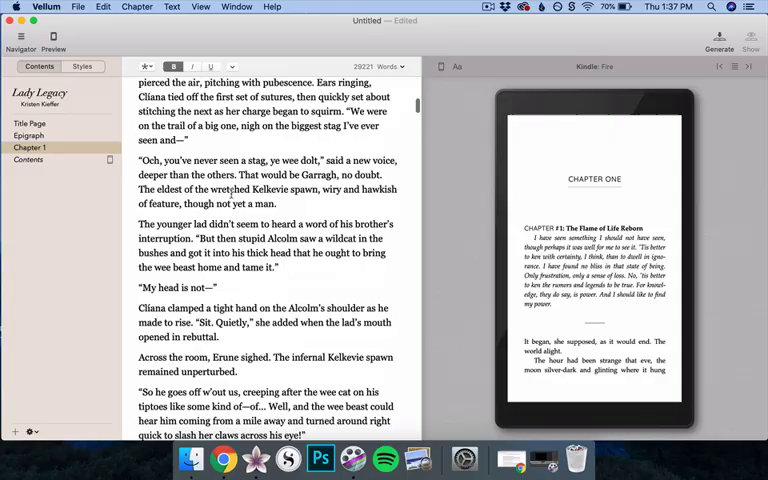
pyautogui.scroll(-3)
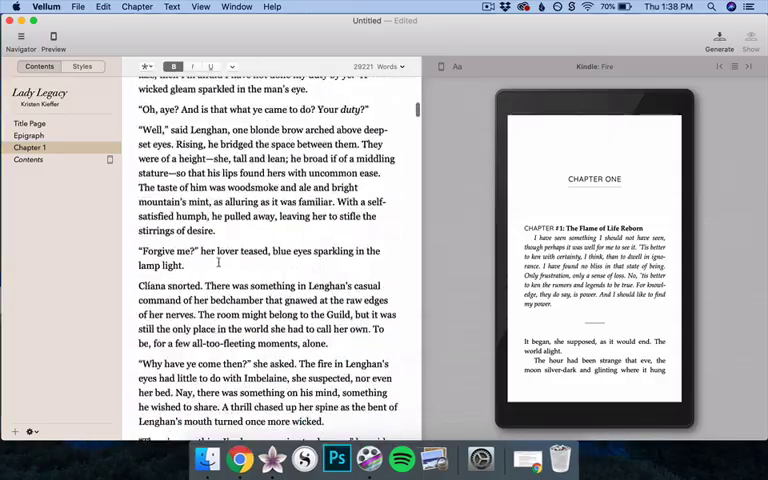
pyautogui.scroll(-3)
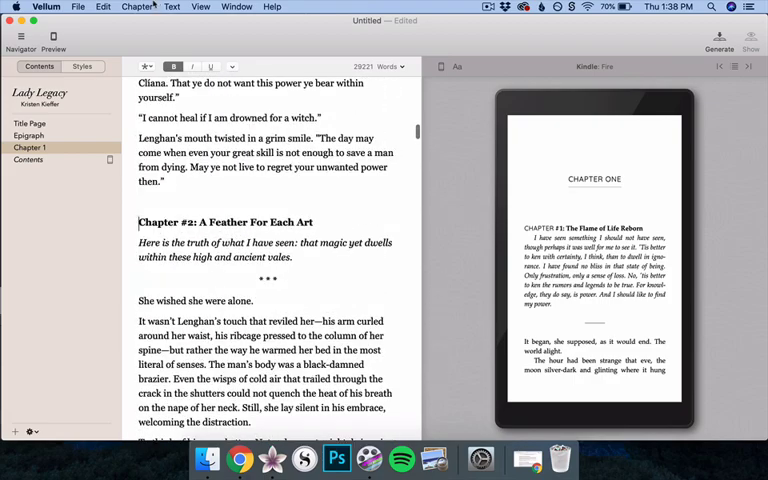
pyautogui.click(30, 160)
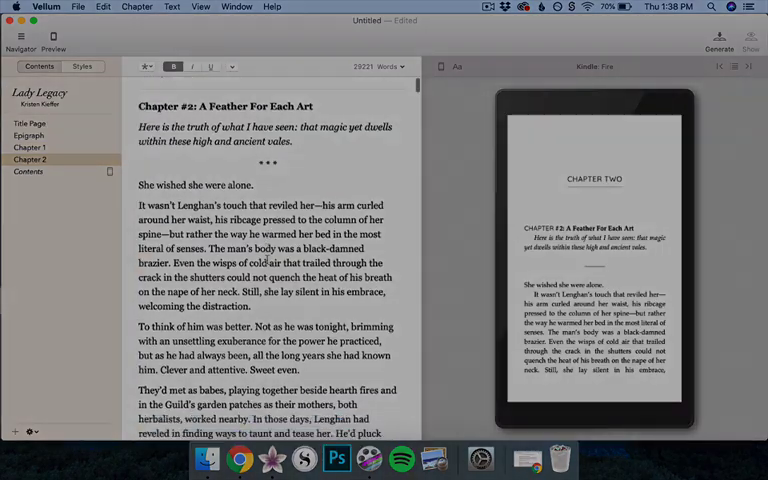
# - Check Chapters 2 and 3 and the Title Page, then view the automatic Contents listing Chapters 1–10
pyautogui.click(30, 148)
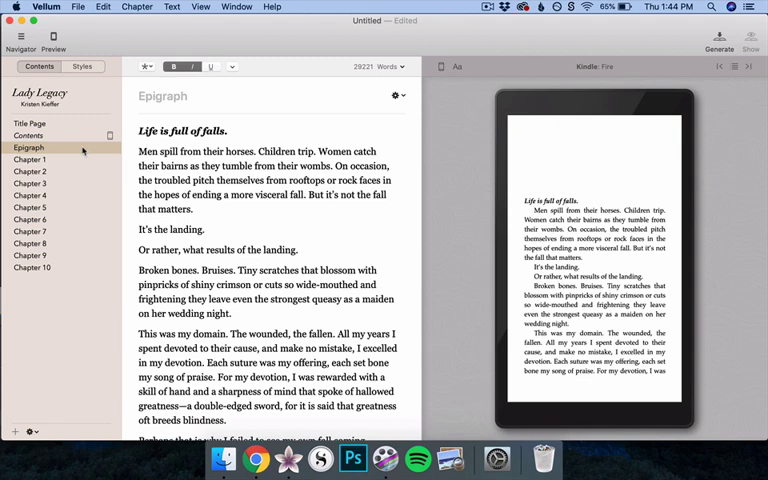
pyautogui.moveTo(82, 148)
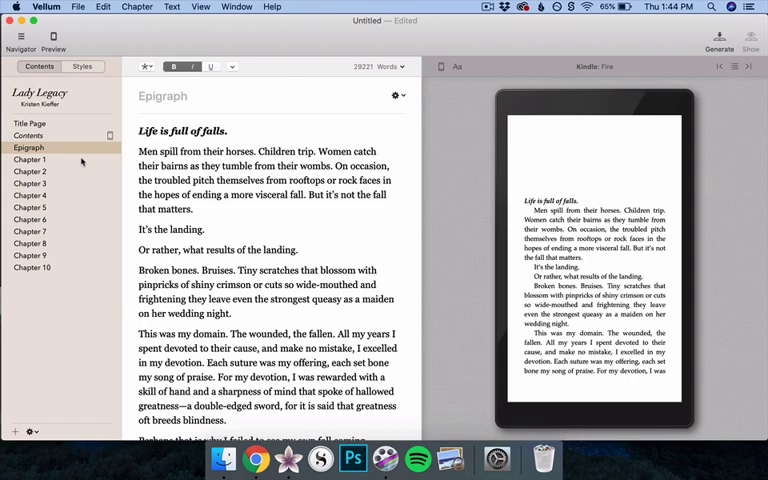
pyautogui.click(30, 172)
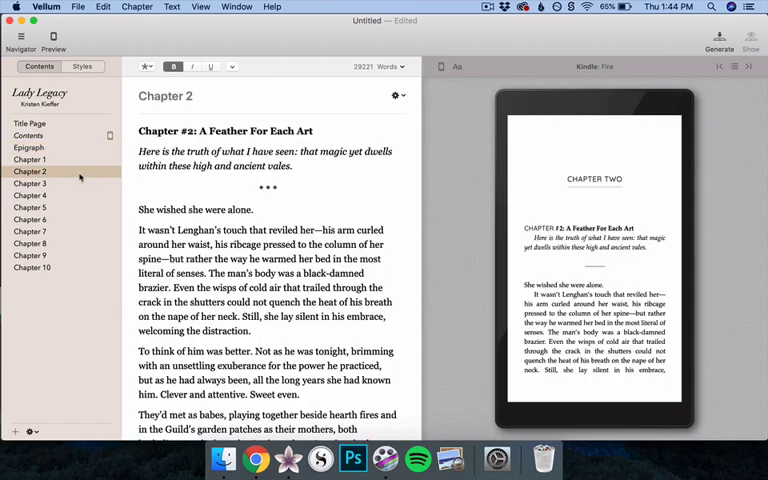
pyautogui.click(32, 184)
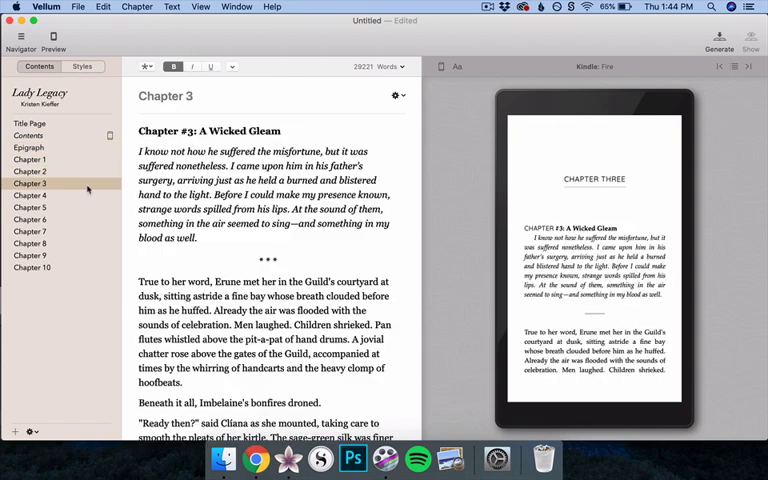
pyautogui.click(28, 122)
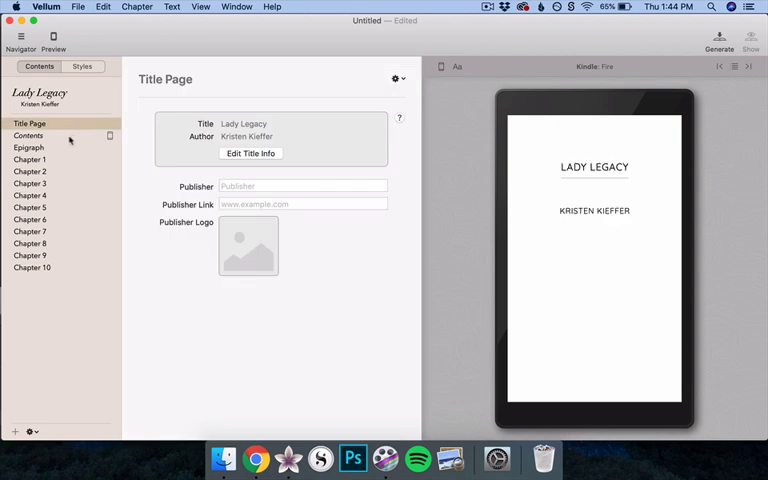
pyautogui.click(28, 136)
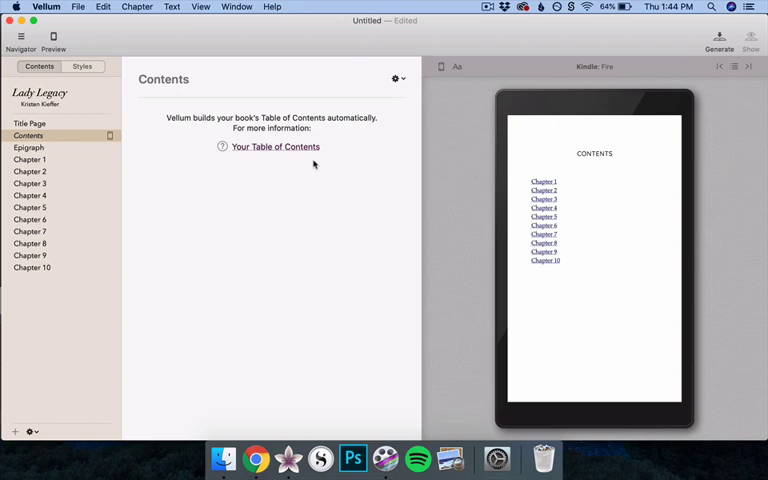
# - Add a blank Chapter 11 and then an Acknowledgments element at the end of the book
pyautogui.click(136, 8)
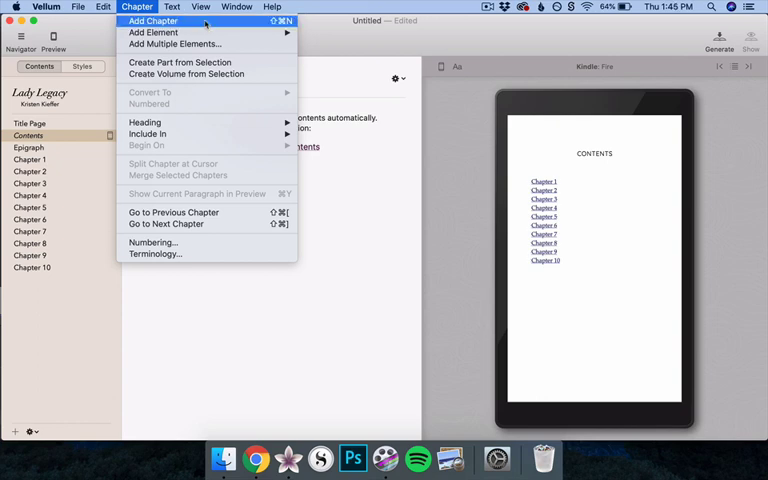
pyautogui.click(152, 20)
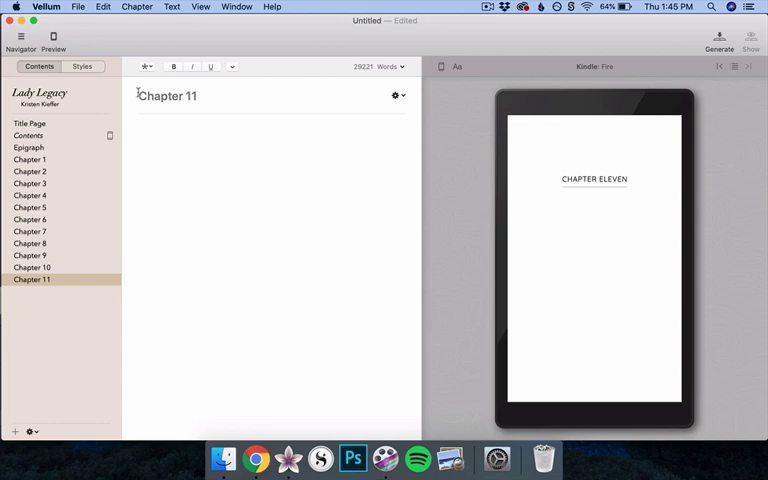
pyautogui.click(136, 8)
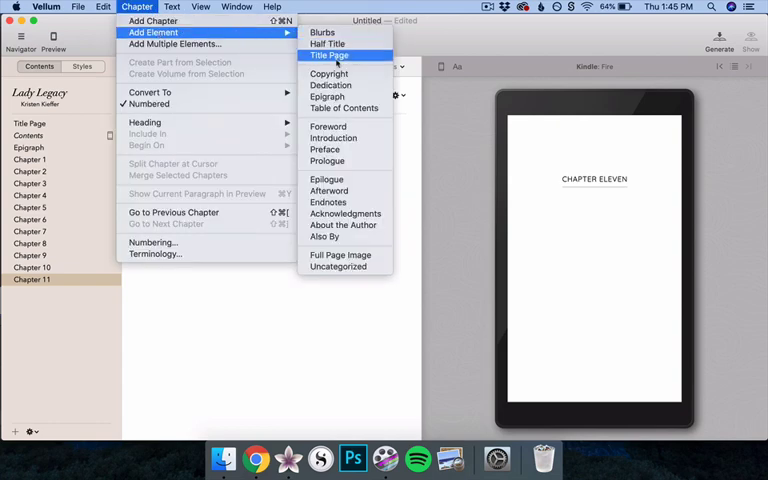
pyautogui.moveTo(324, 148)
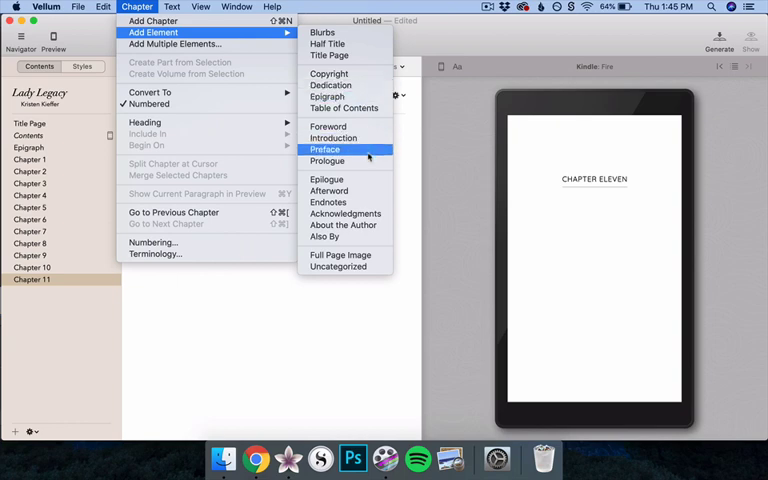
pyautogui.moveTo(344, 212)
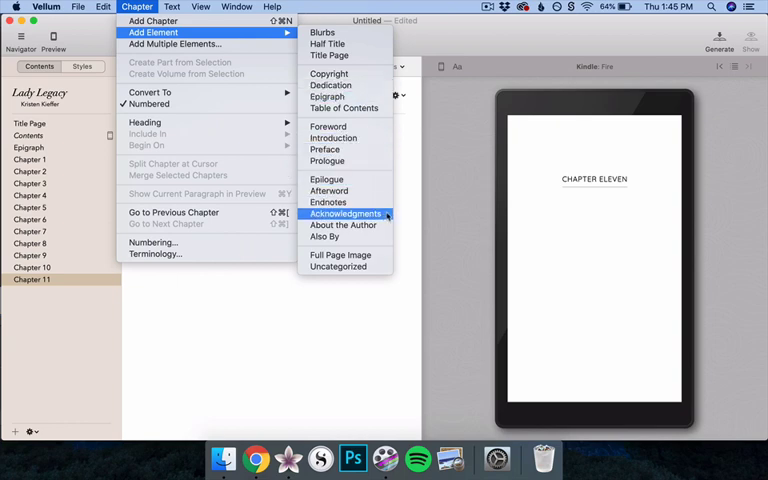
pyautogui.click(344, 212)
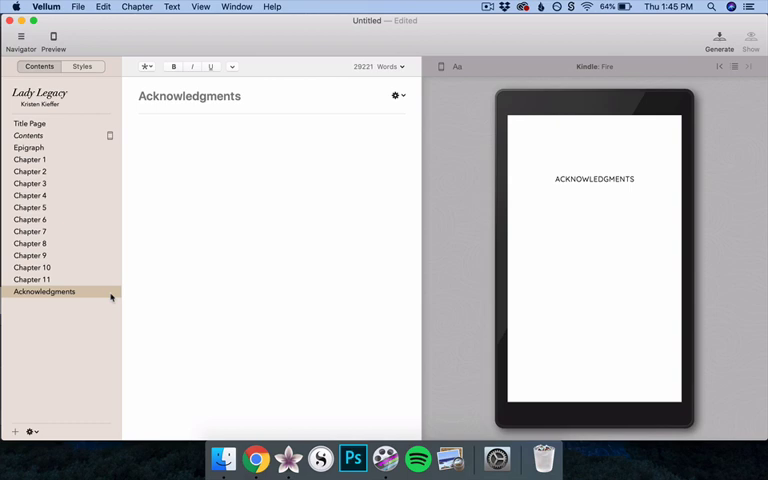
pyautogui.moveTo(92, 296)
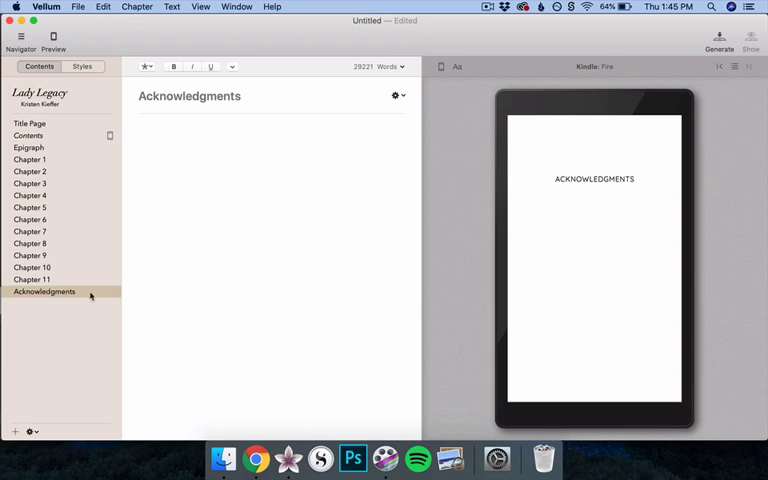
pyautogui.moveTo(96, 292)
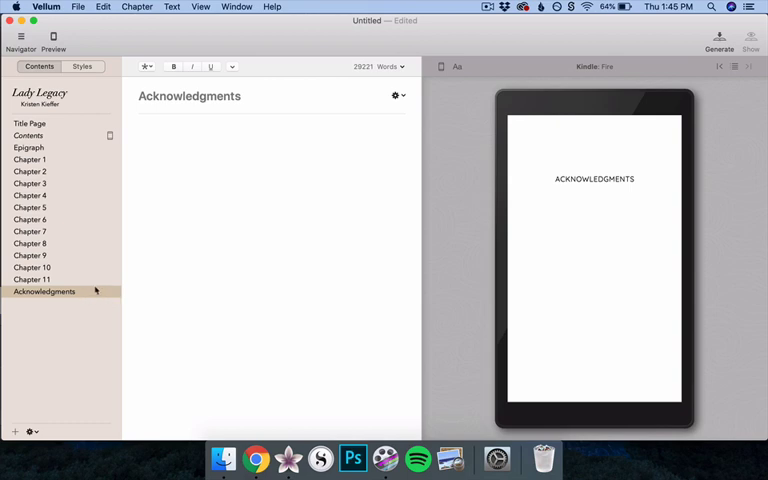
# - Convert the Acknowledgments section into an Epilogue
pyautogui.click(136, 8)
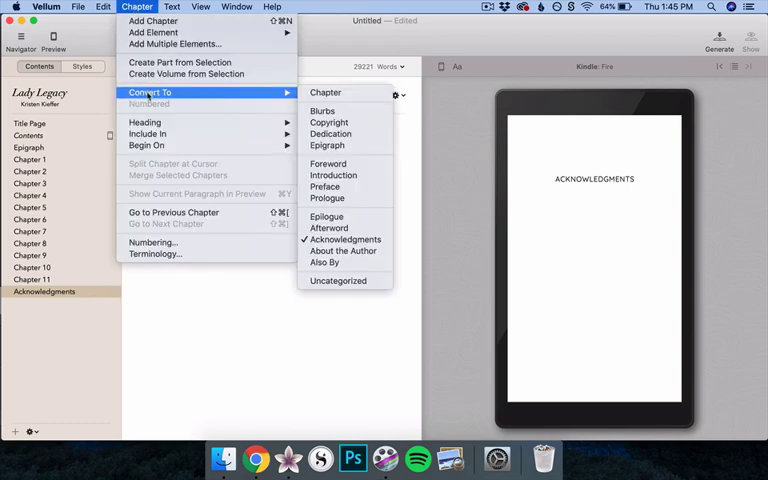
pyautogui.moveTo(328, 196)
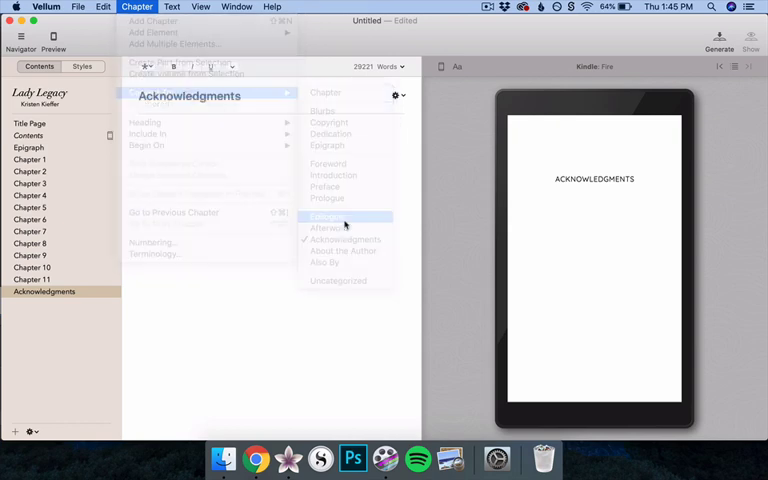
pyautogui.click(324, 216)
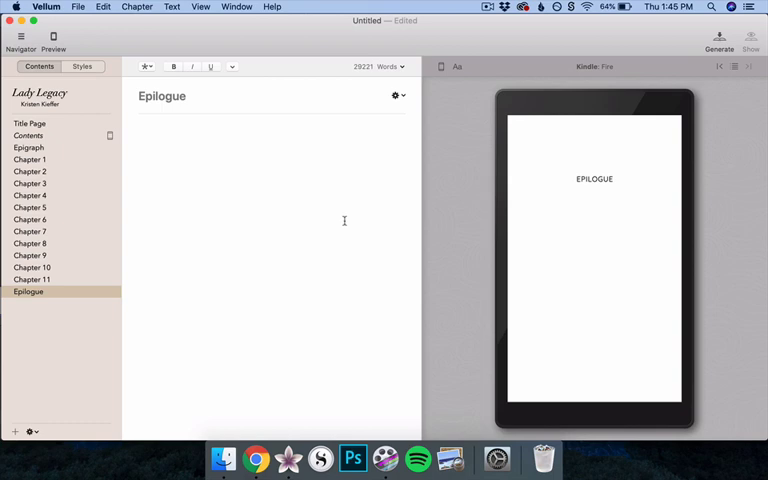
pyautogui.moveTo(72, 244)
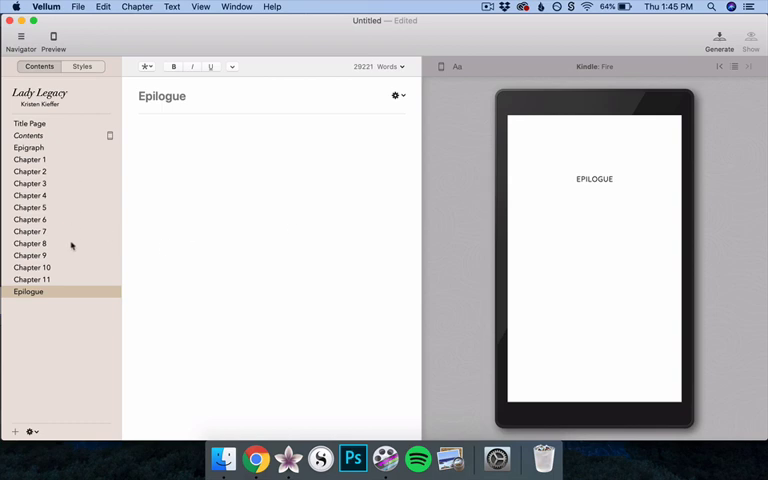
pyautogui.moveTo(70, 284)
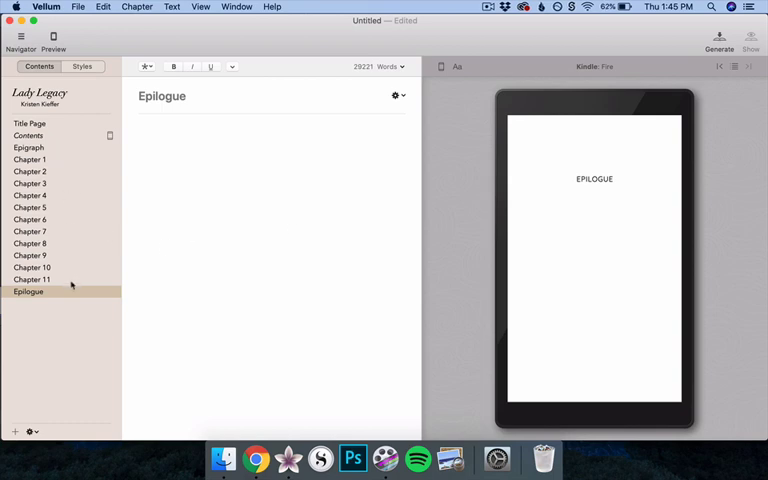
# - Review the opening text of Chapter 2 and Chapter 3 in the navigator
pyautogui.click(30, 172)
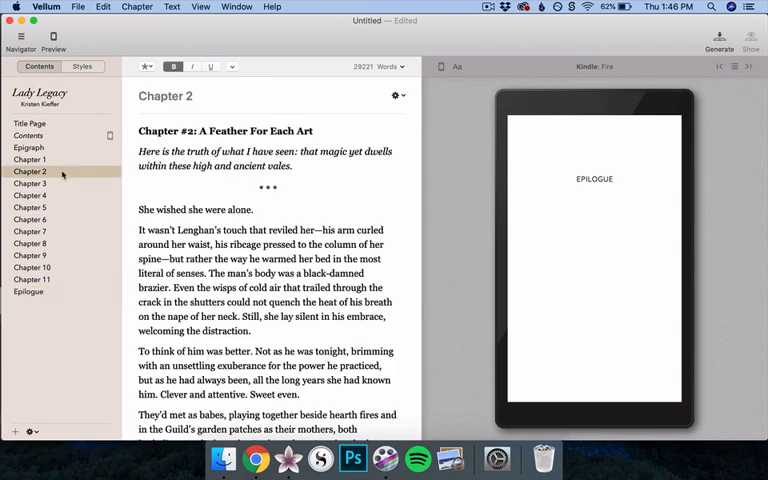
pyautogui.click(30, 184)
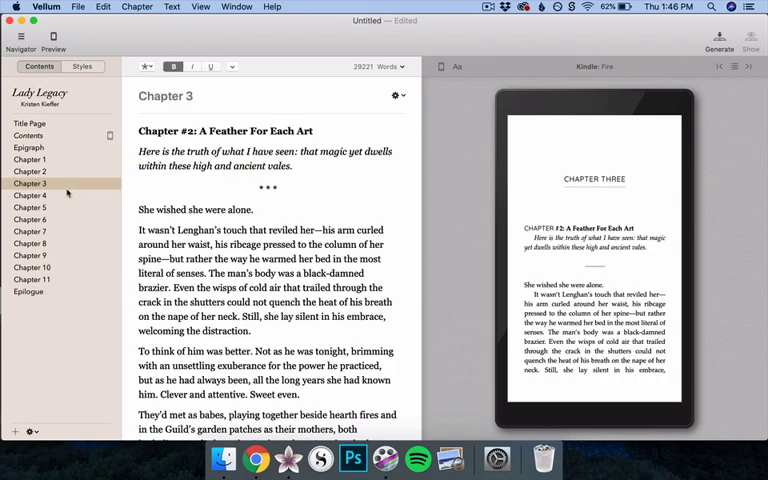
pyautogui.click(30, 172)
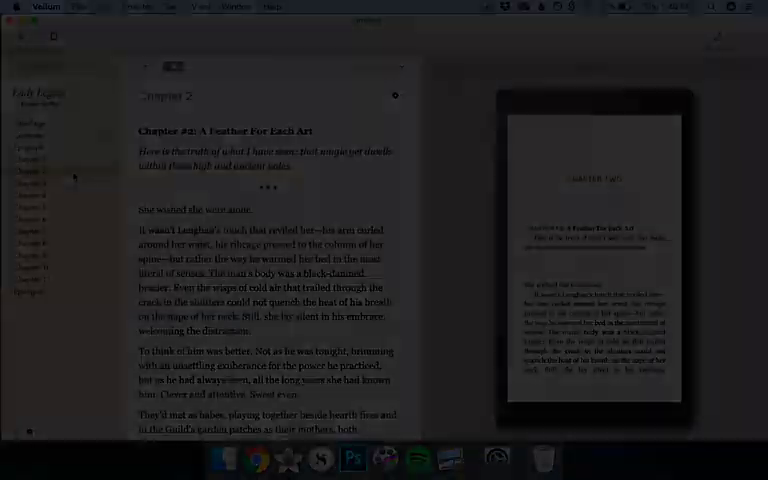
# - Enter the chapter title The Flame of Life Reborn and view the book style options
pyautogui.click(64, 160)
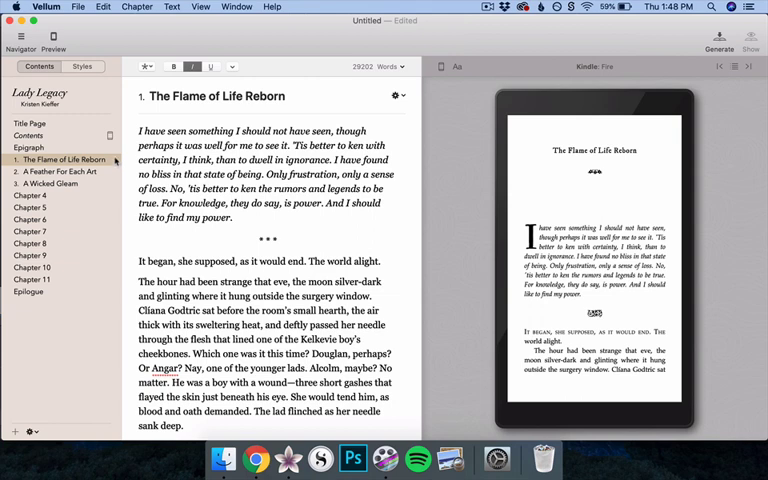
pyautogui.click(82, 66)
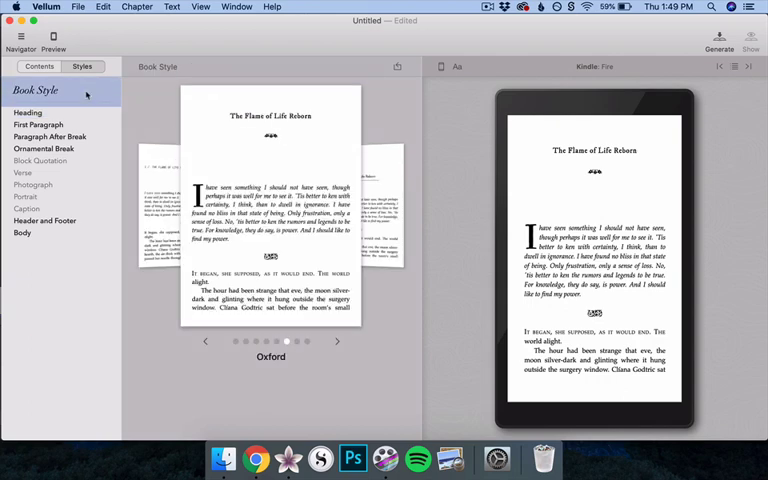
# - Preview the Parcel and Kindred book styles, view Kindred heading variants, then return to Contents
pyautogui.click(336, 340)
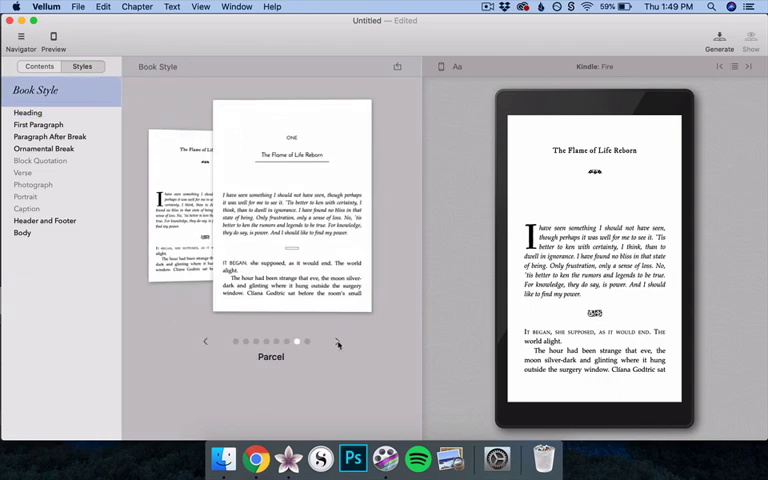
pyautogui.click(336, 342)
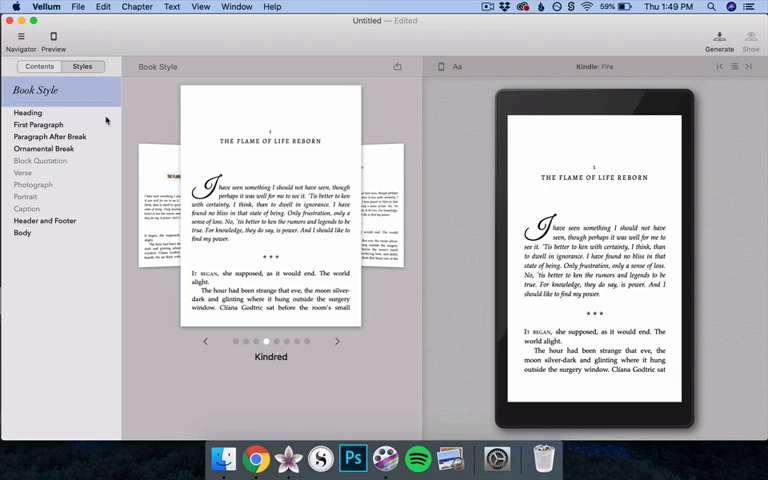
pyautogui.click(28, 112)
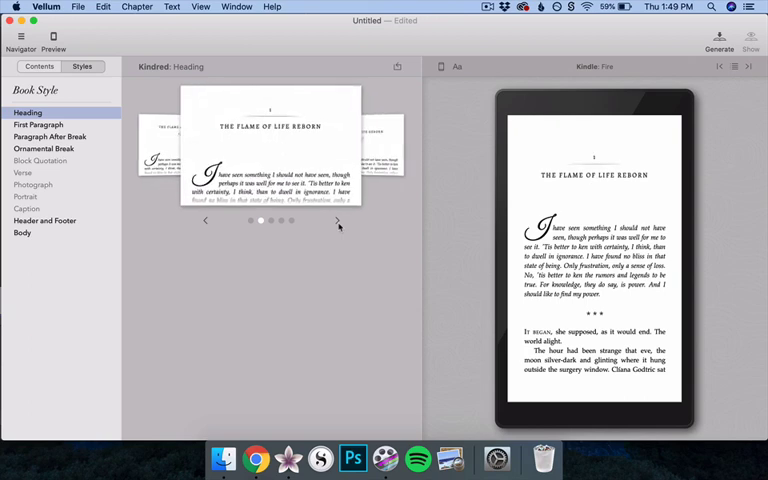
pyautogui.moveTo(102, 116)
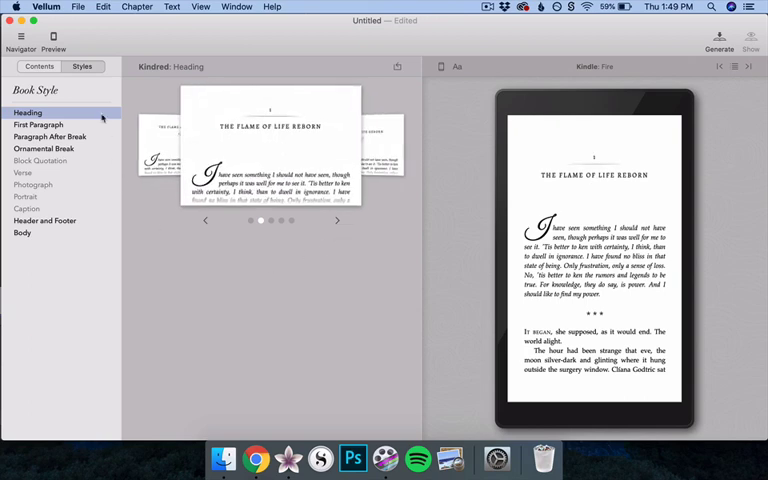
pyautogui.click(40, 66)
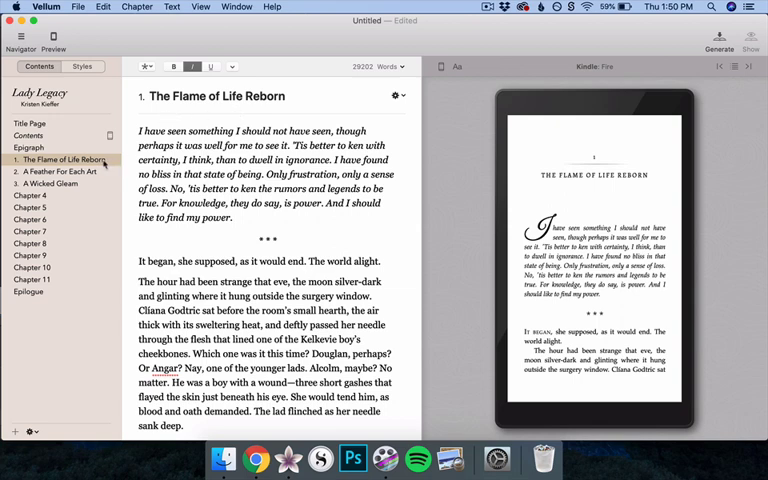
pyautogui.click(30, 148)
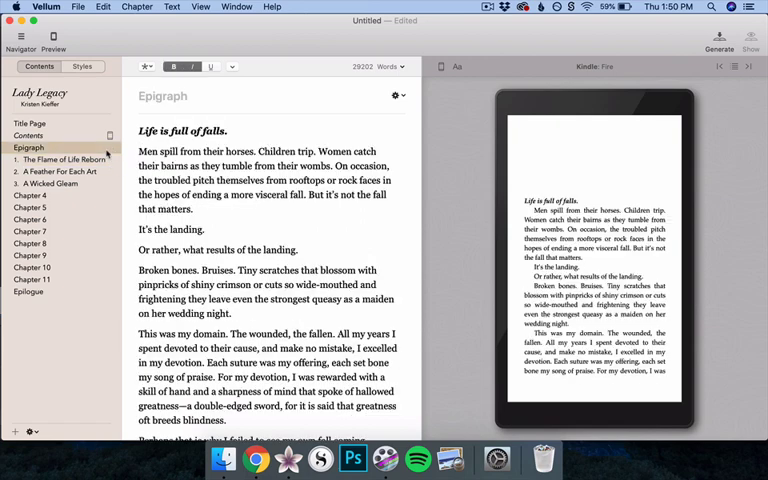
pyautogui.click(64, 160)
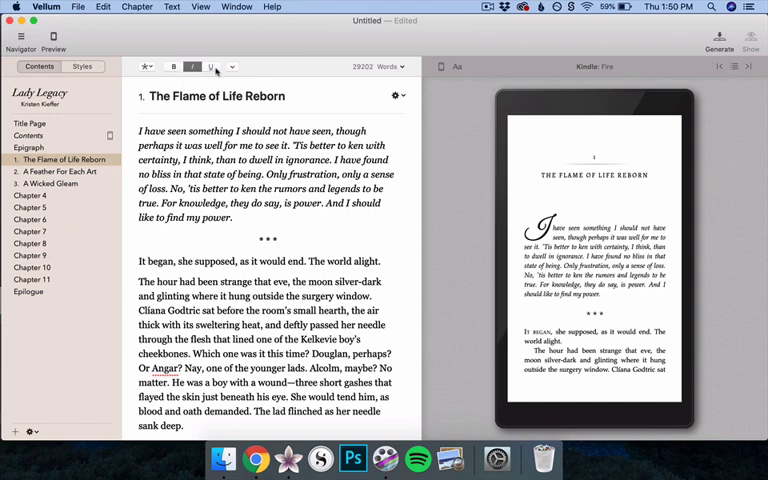
pyautogui.moveTo(174, 66)
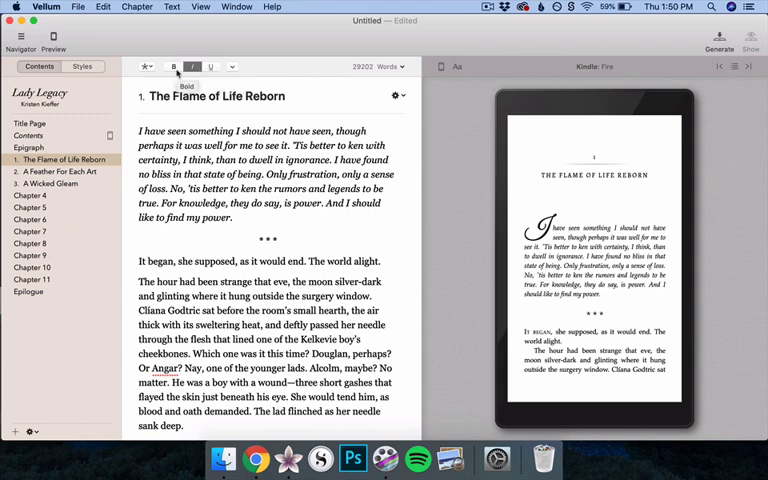
pyautogui.moveTo(232, 68)
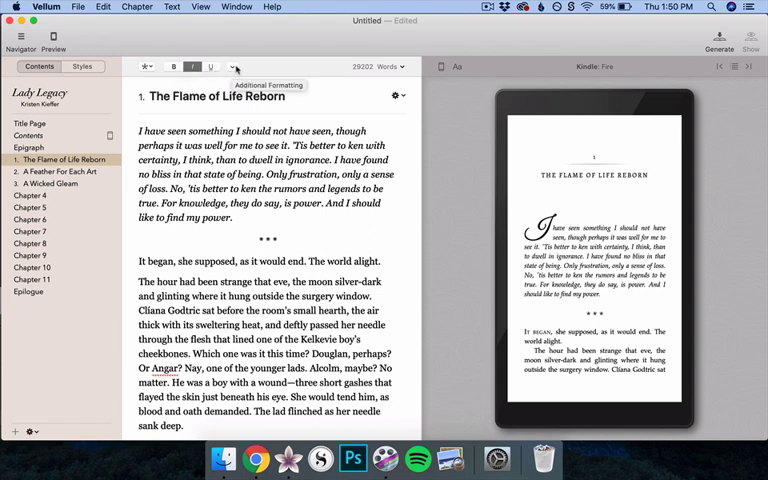
pyautogui.click(232, 66)
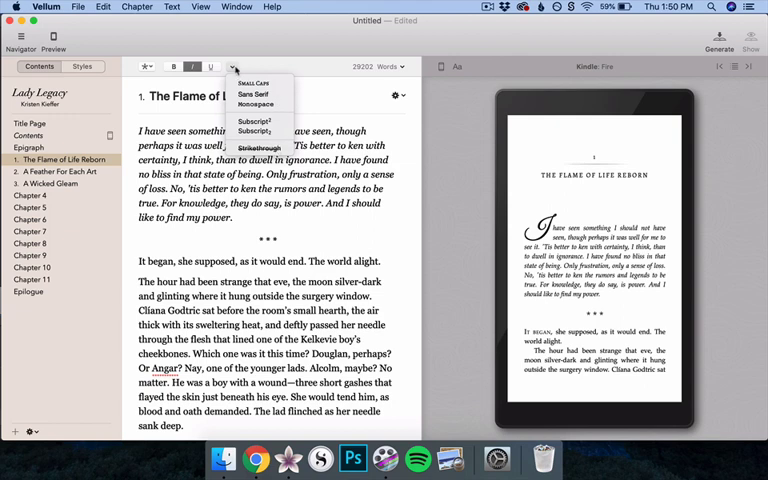
pyautogui.click(232, 66)
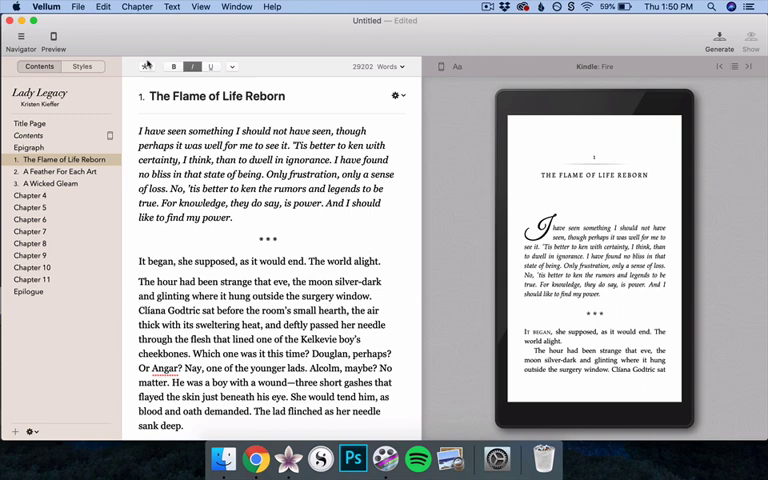
pyautogui.click(146, 66)
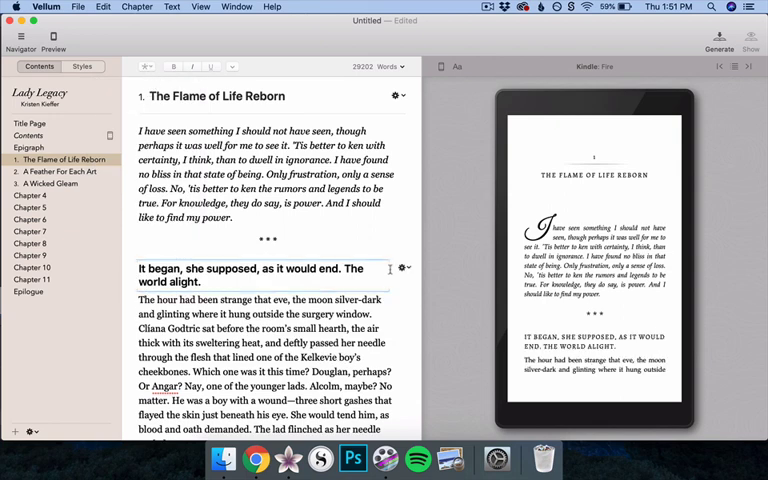
pyautogui.moveTo(404, 268)
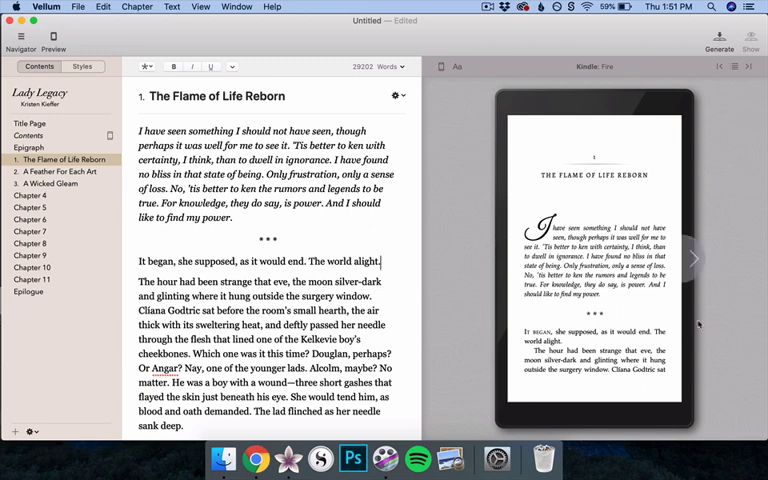
pyautogui.moveTo(618, 56)
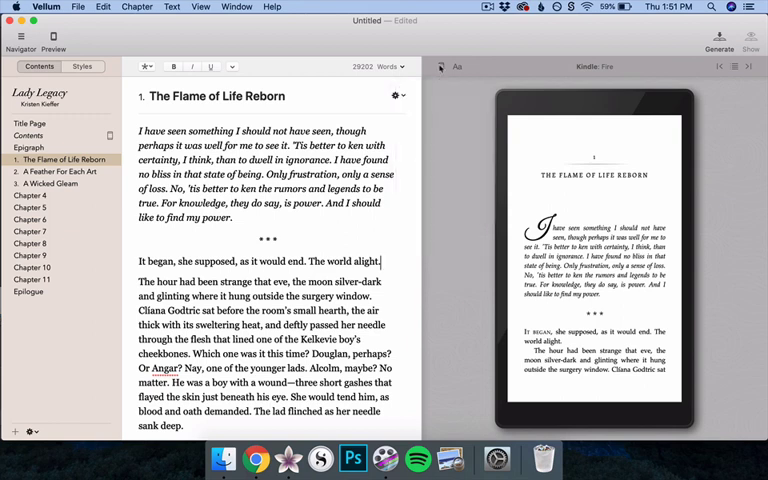
# - In the ebook preview settings, try Baskerville, Sepia and Black pages, back to White, and smaller text
pyautogui.click(456, 66)
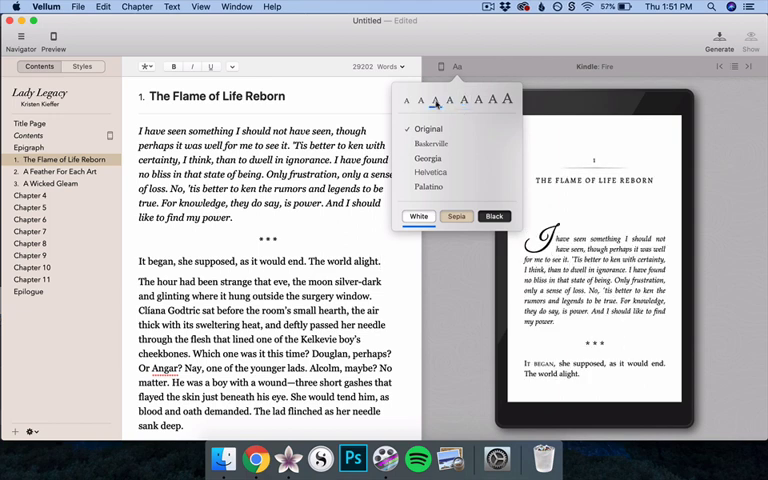
pyautogui.click(430, 144)
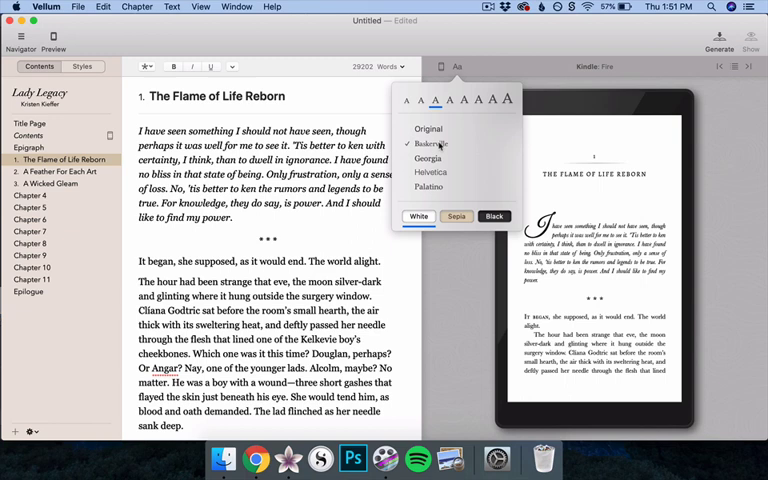
pyautogui.click(456, 216)
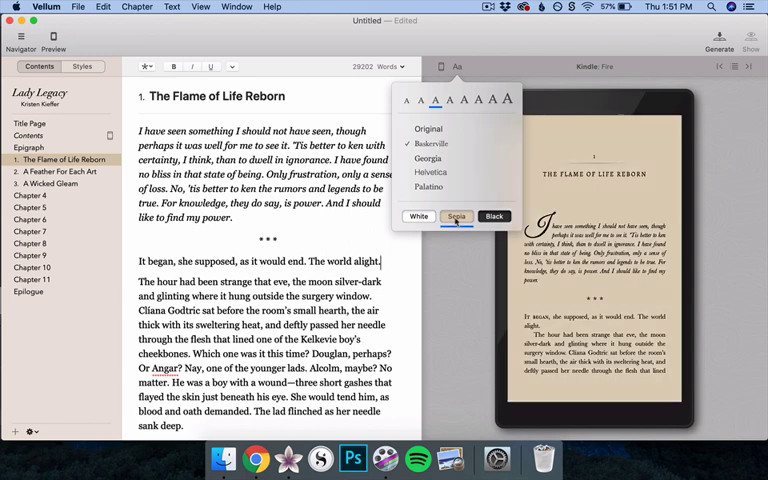
pyautogui.click(492, 216)
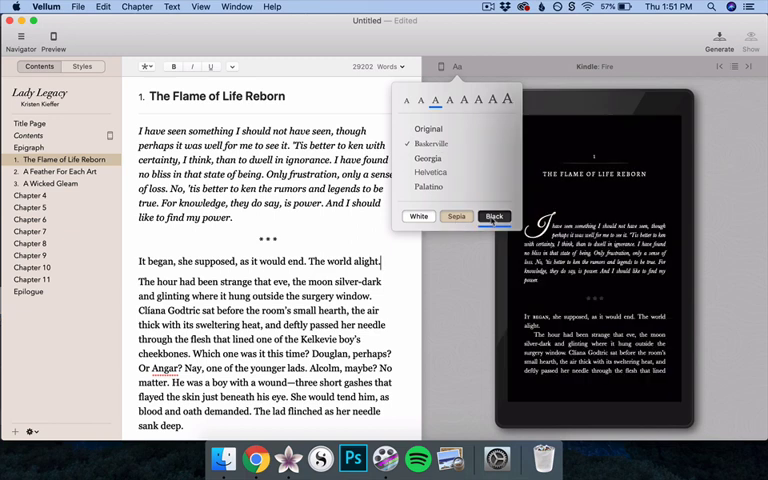
pyautogui.click(418, 216)
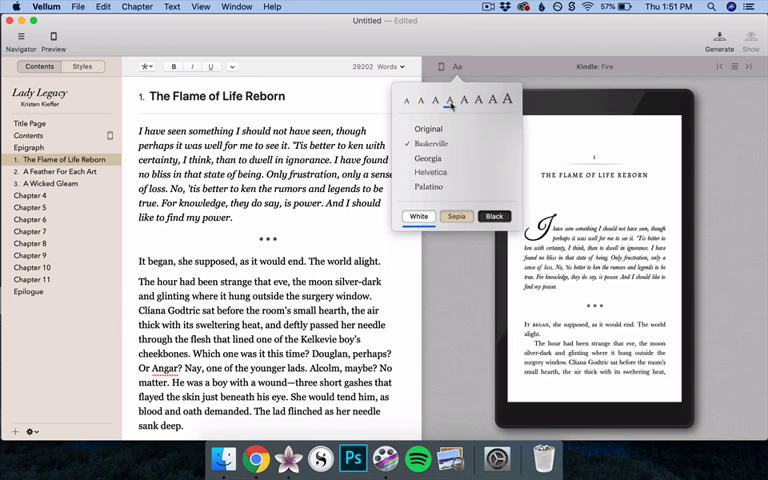
pyautogui.click(456, 66)
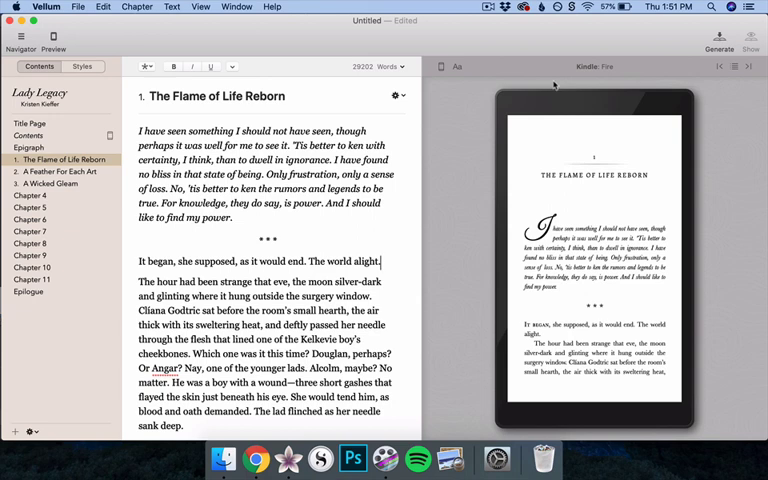
pyautogui.moveTo(612, 268)
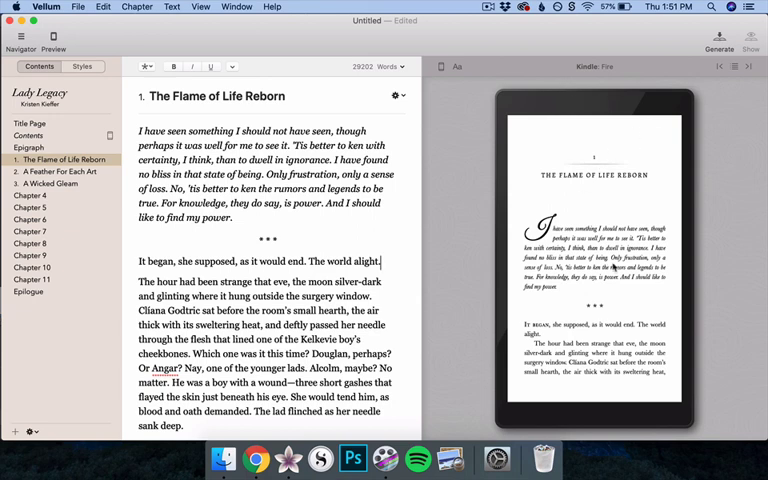
# - Switch the preview to the print edition and bring up the Print Settings
pyautogui.click(688, 258)
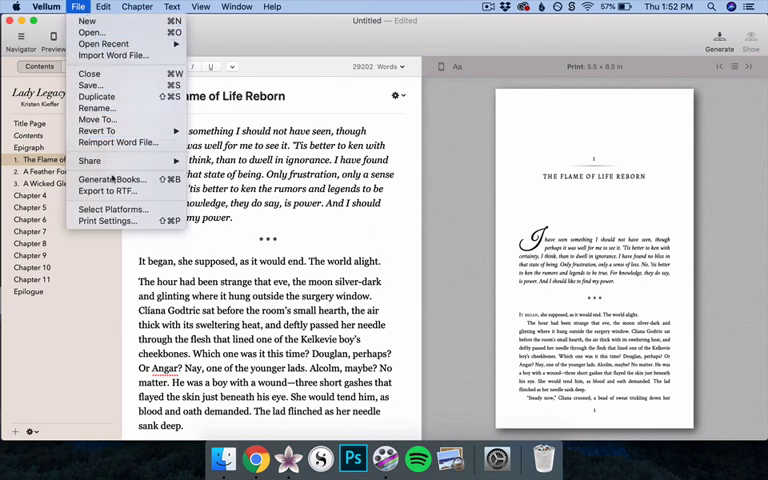
pyautogui.click(108, 220)
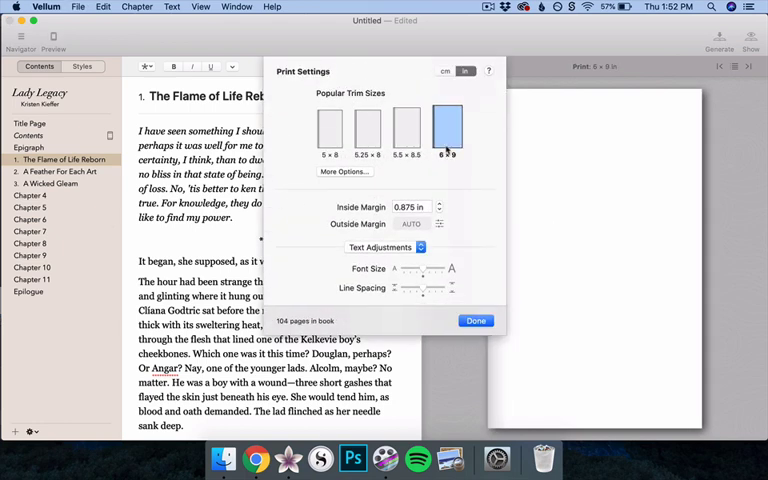
# - Choose the 5.5 × 8.5 trim size in Print Settings and confirm it
pyautogui.click(408, 130)
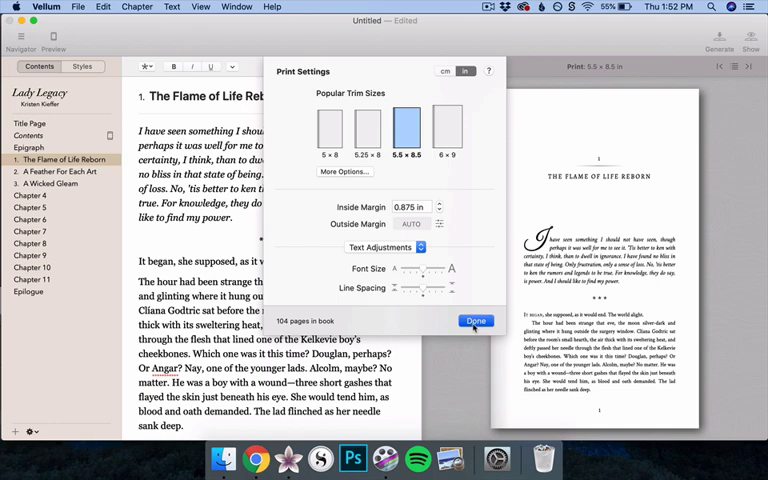
pyautogui.click(476, 320)
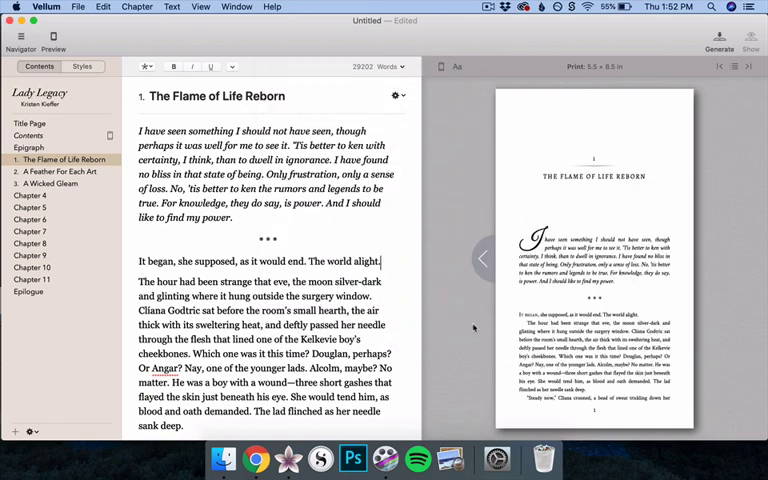
pyautogui.click(720, 38)
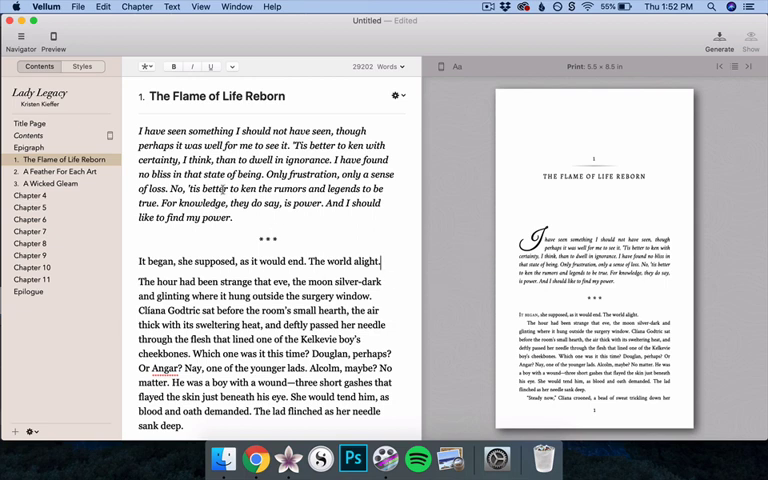
# - Start Generate and continue with the Kindle and Print platforms selected
pyautogui.click(78, 6)
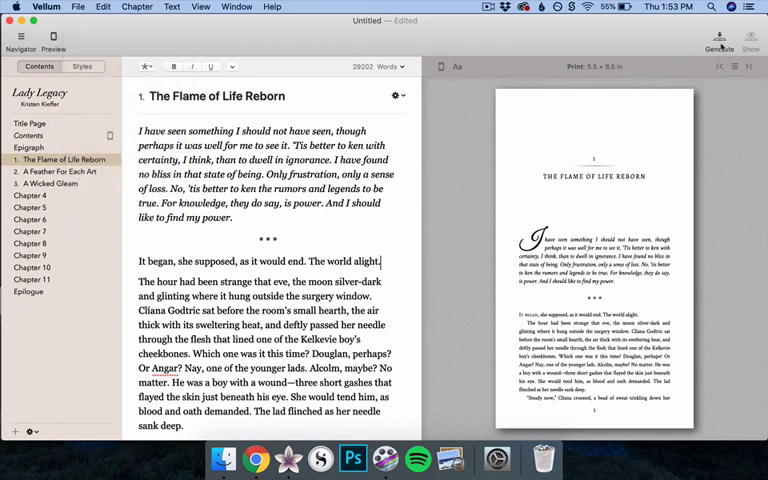
pyautogui.click(718, 40)
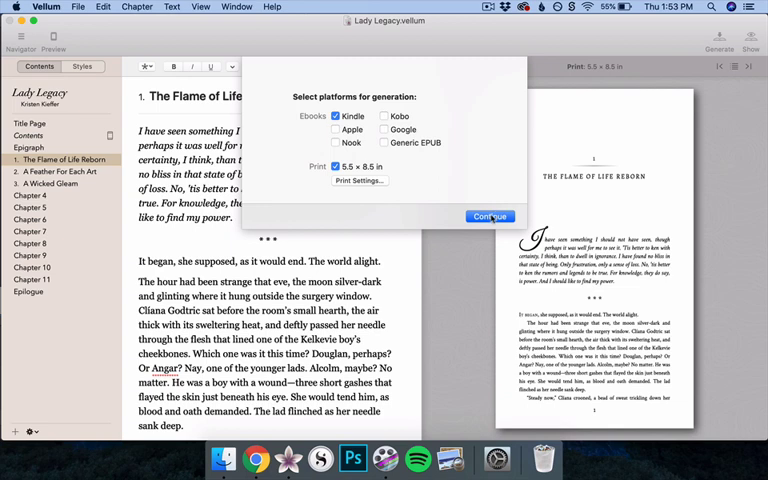
pyautogui.click(490, 216)
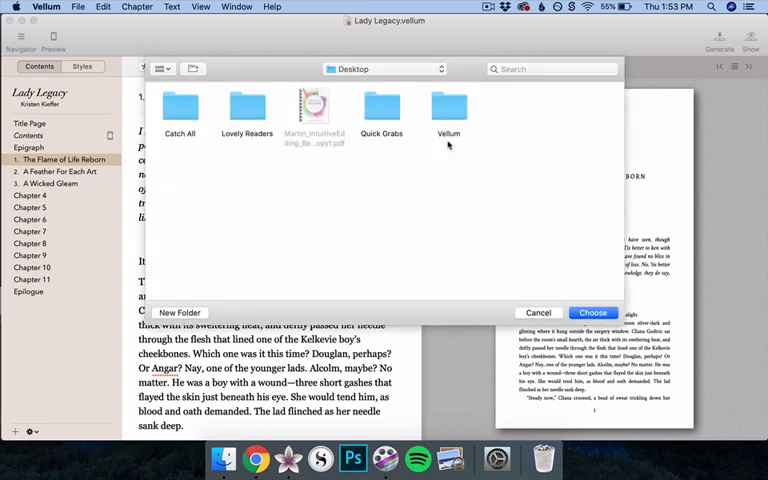
pyautogui.moveTo(576, 288)
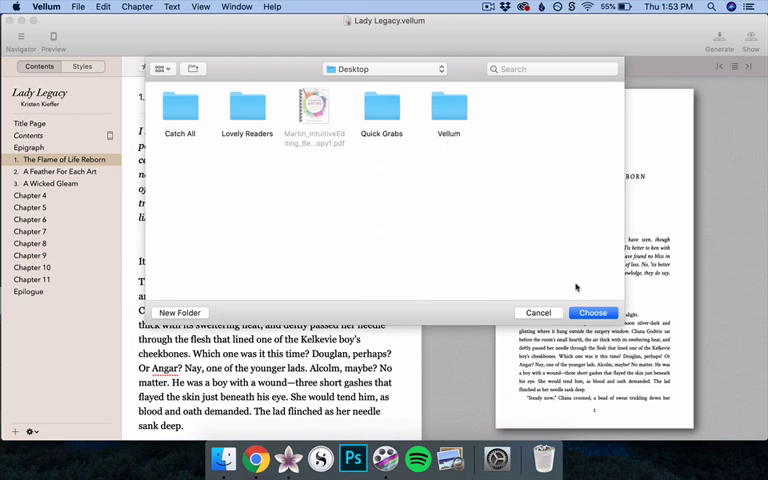
# - Choose Desktop as the output folder and generate the Kindle and print files
pyautogui.click(592, 312)
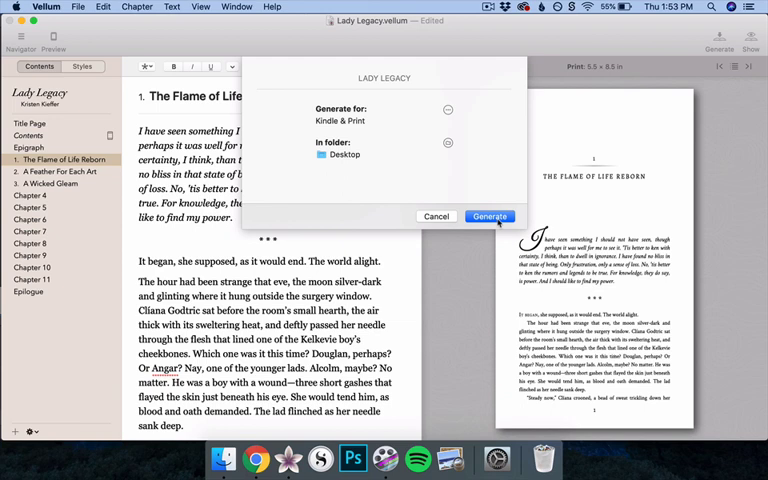
pyautogui.click(490, 216)
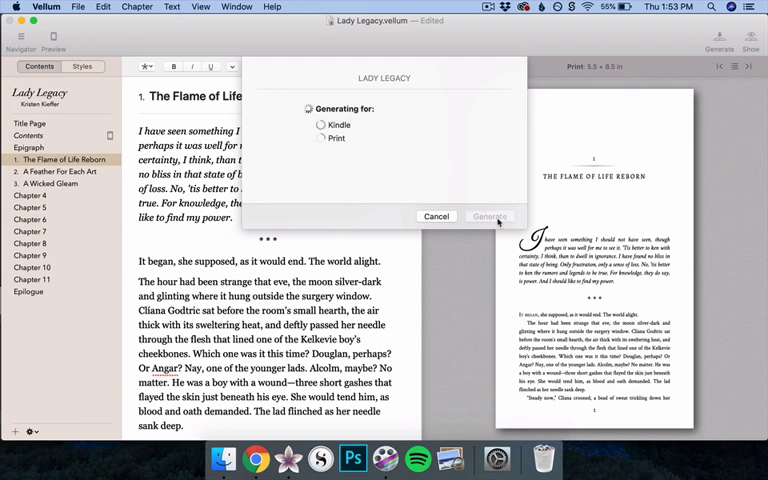
pyautogui.click(320, 124)
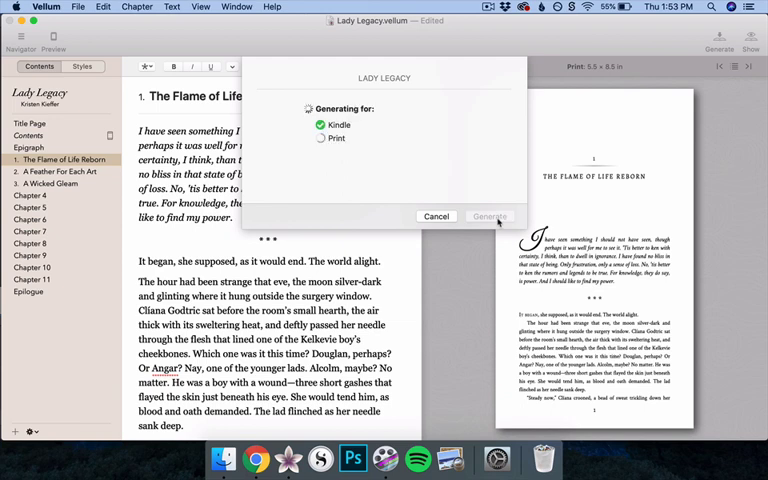